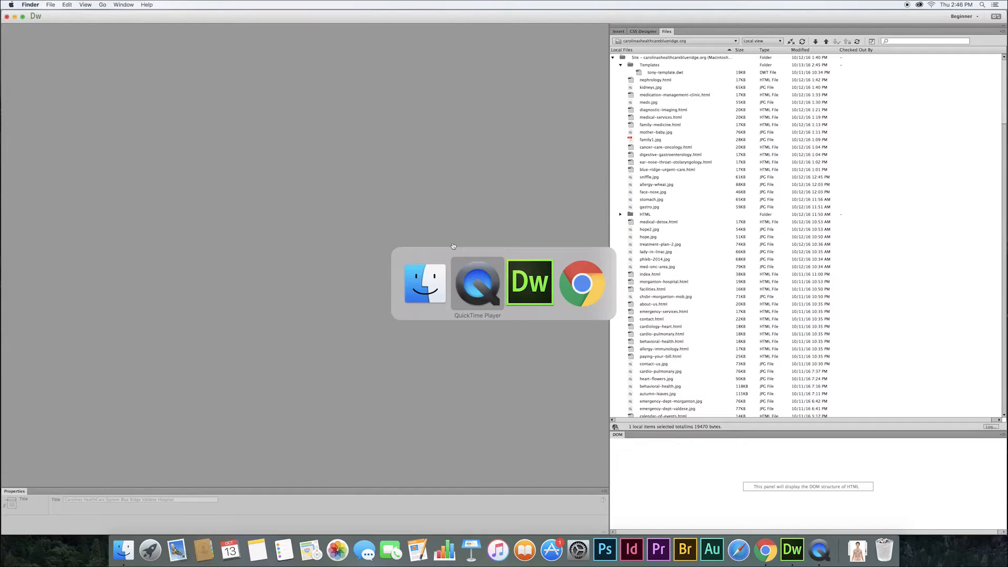
Bring Chrome forward on the live Morganton Hospital page and browse its facilities list.
{"action": "left_click", "coordinate": [581, 282]}
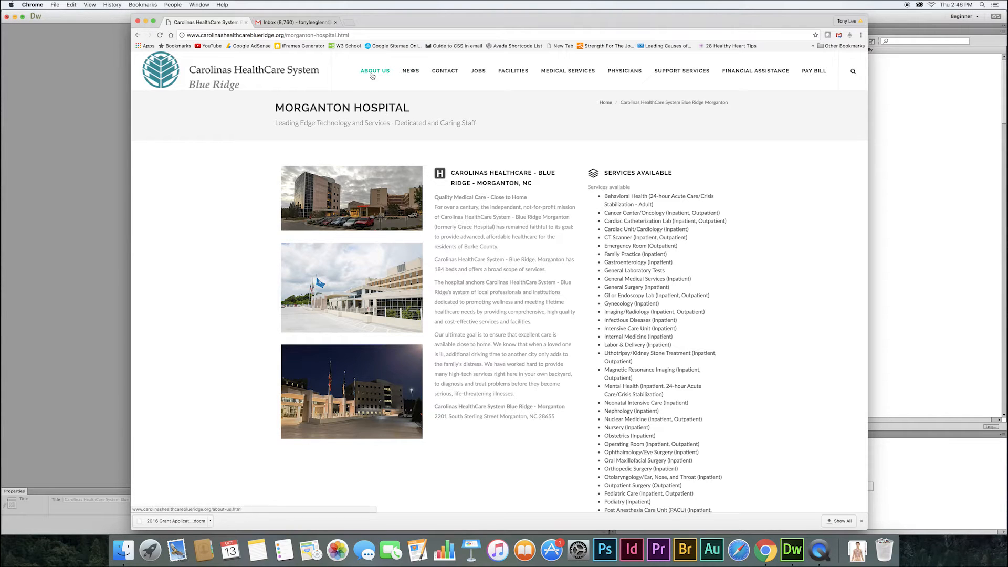
{"action": "mouse_move", "coordinate": [405, 71]}
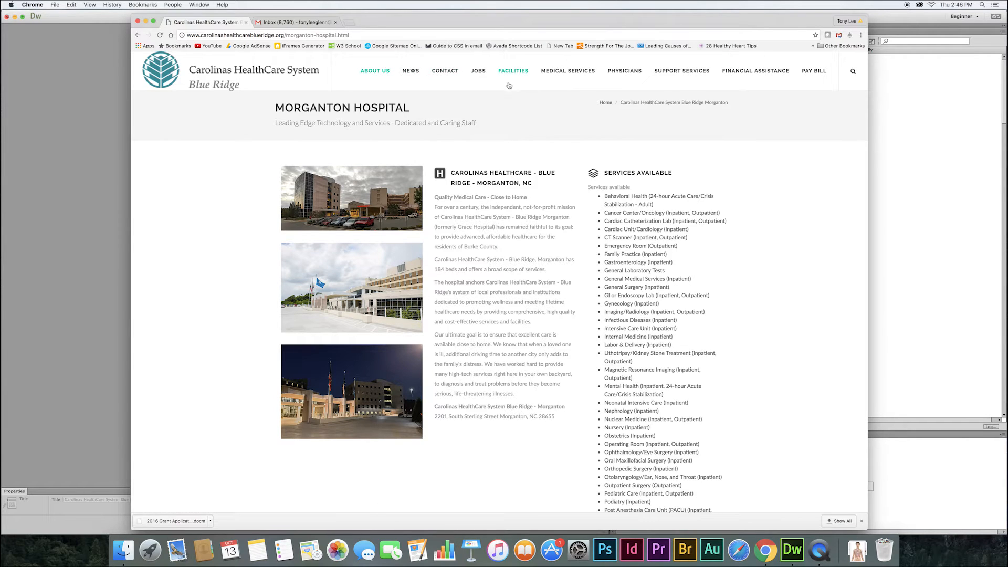
{"action": "mouse_move", "coordinate": [478, 71]}
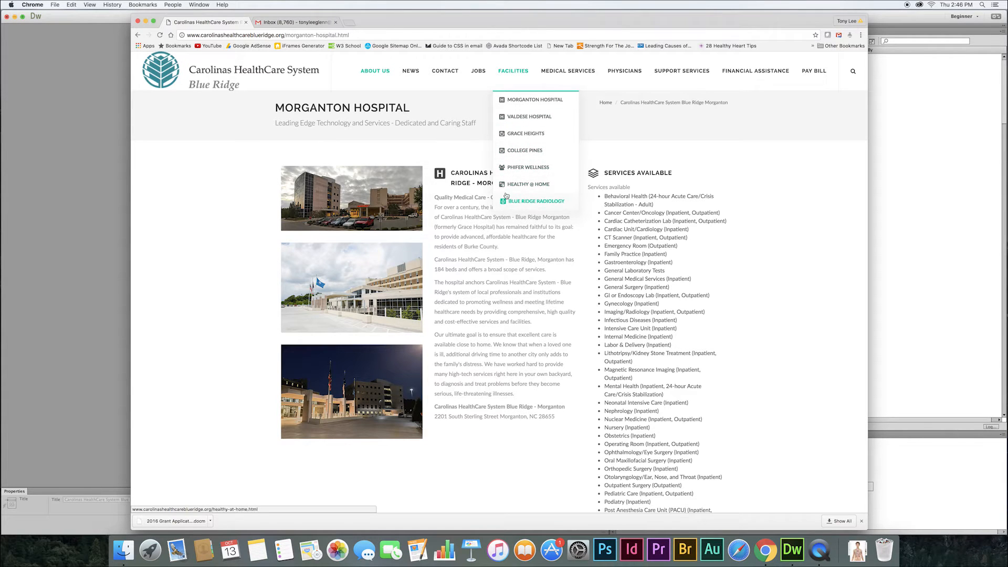
{"action": "scroll", "scroll_direction": "down", "scroll_amount": 3}
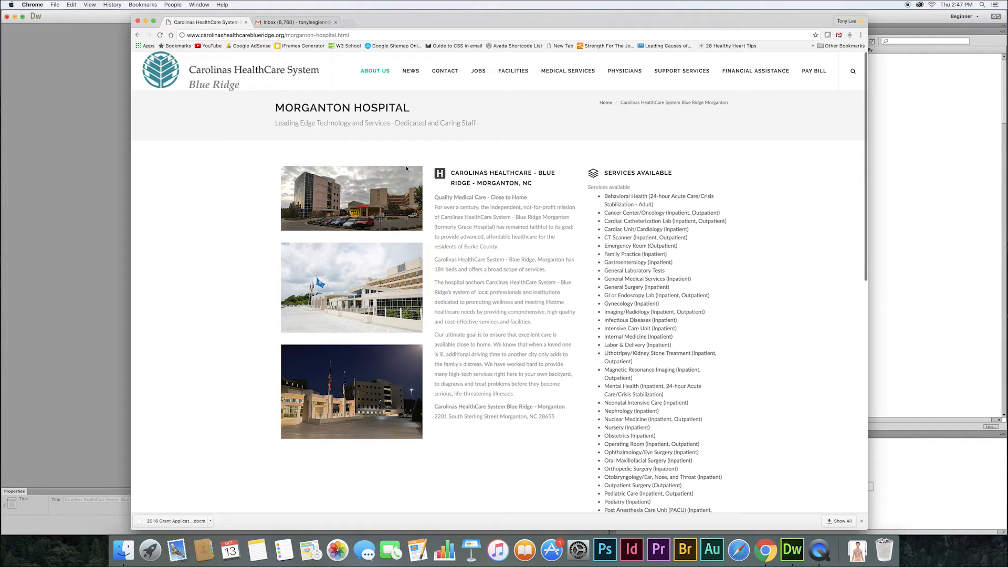
{"action": "mouse_move", "coordinate": [402, 165]}
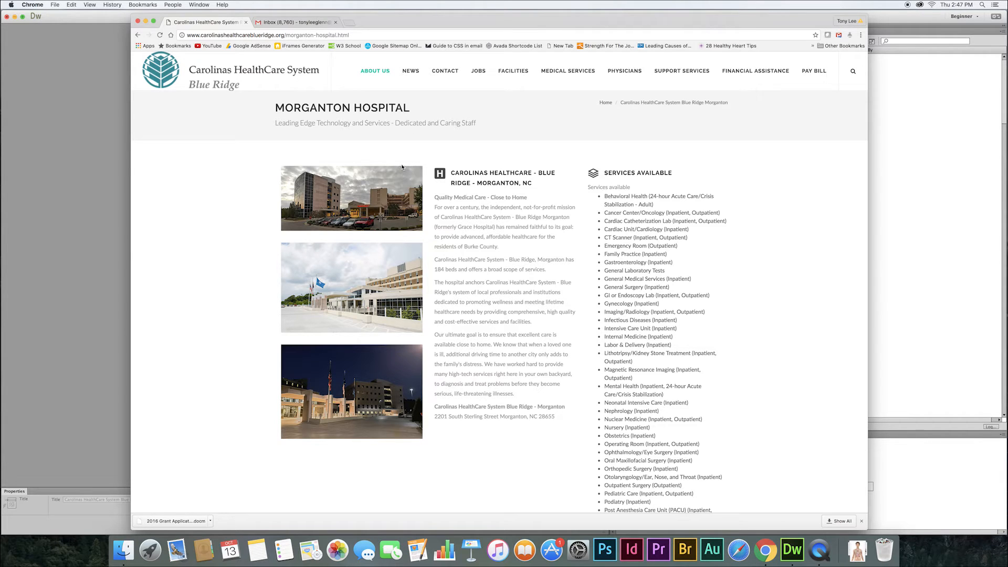
{"action": "mouse_move", "coordinate": [370, 164]}
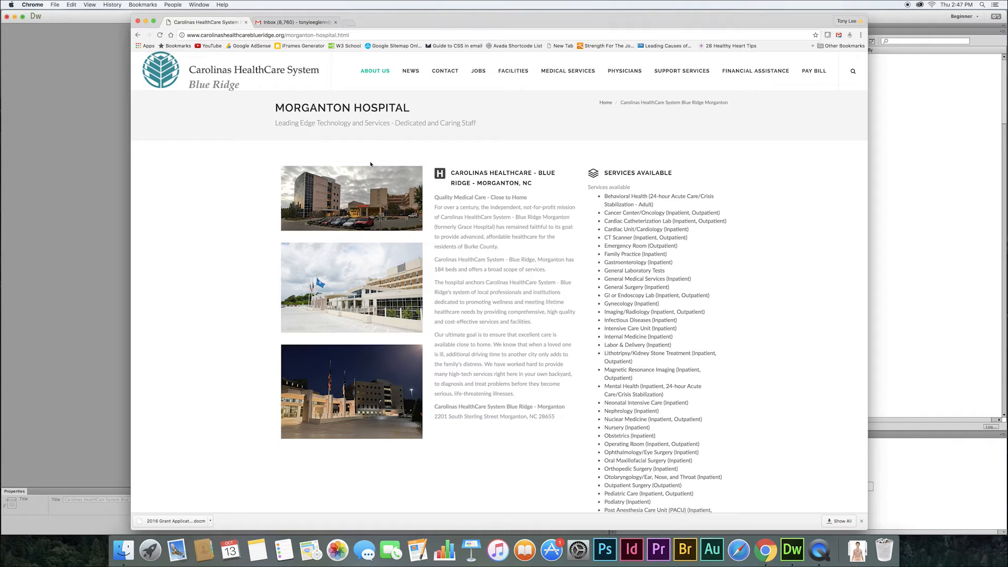
{"action": "mouse_move", "coordinate": [146, 154]}
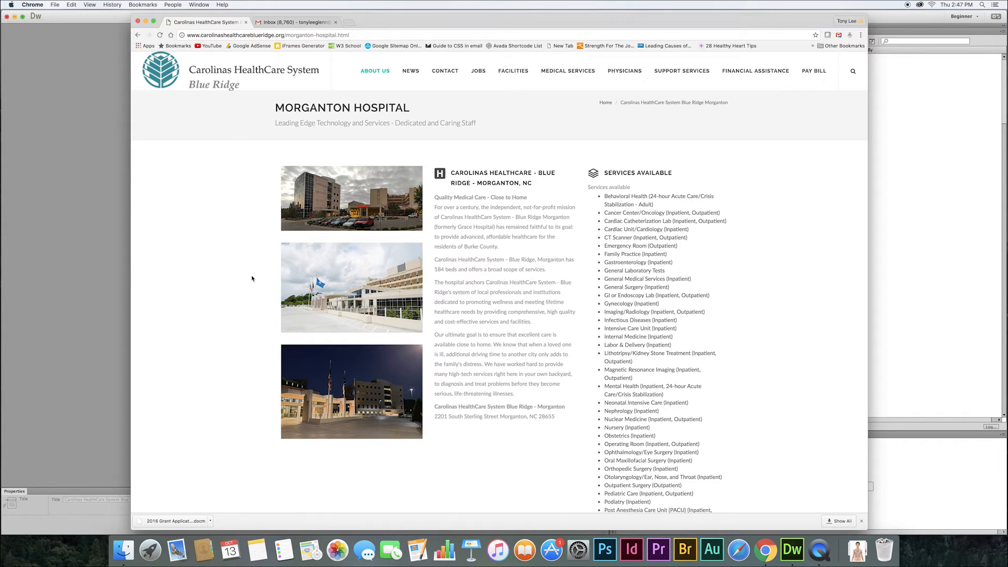
{"action": "mouse_move", "coordinate": [487, 65]}
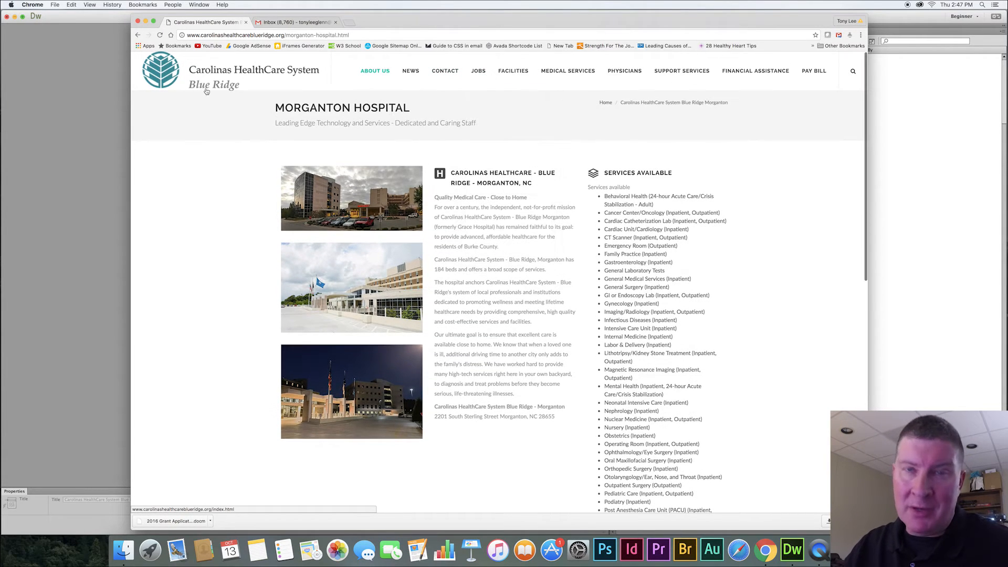
Reopen valdese-hospital.html in Dreamweaver from the recent files list.
{"action": "left_click", "coordinate": [796, 548]}
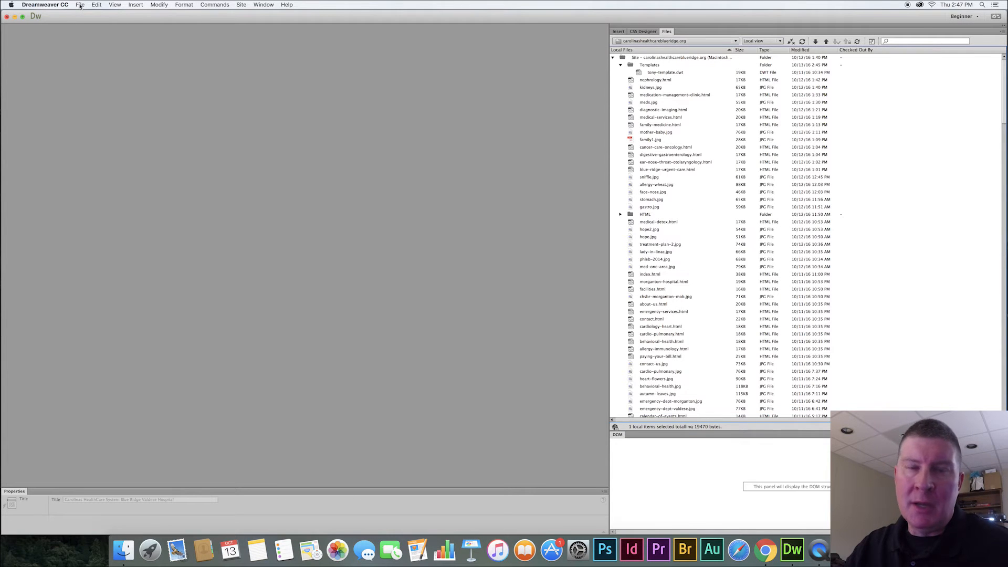
{"action": "left_click", "coordinate": [82, 5]}
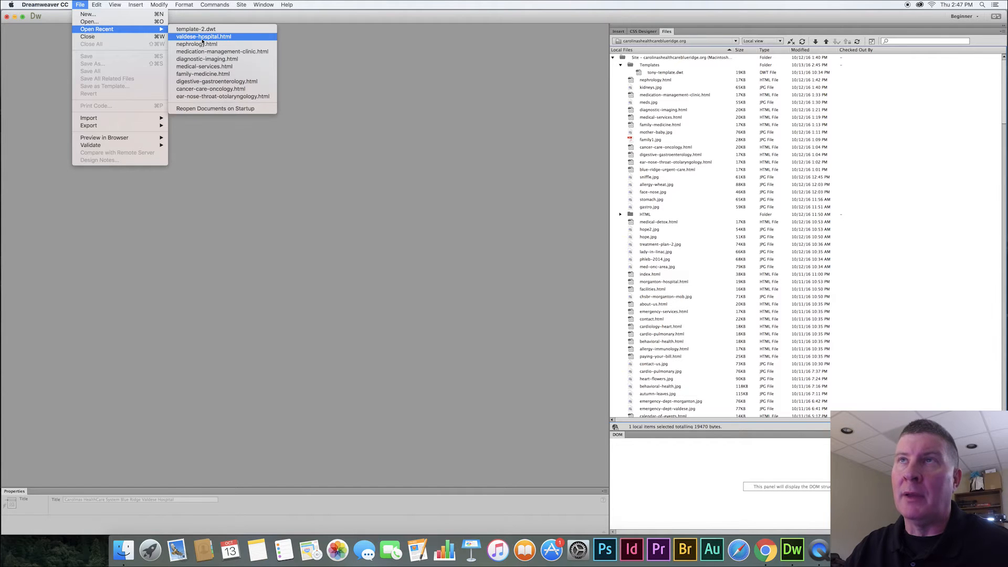
{"action": "left_click", "coordinate": [204, 36]}
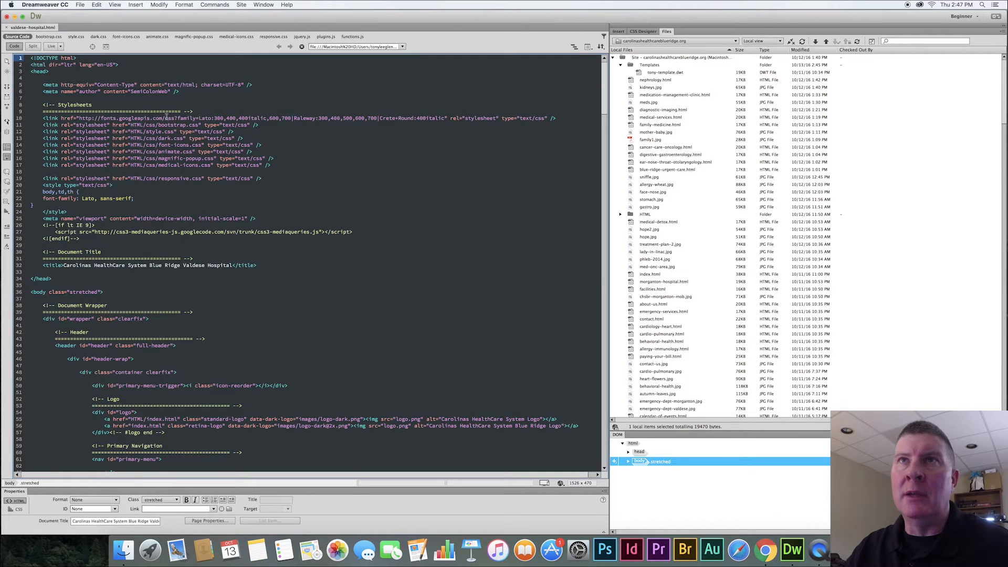
{"action": "mouse_move", "coordinate": [42, 48]}
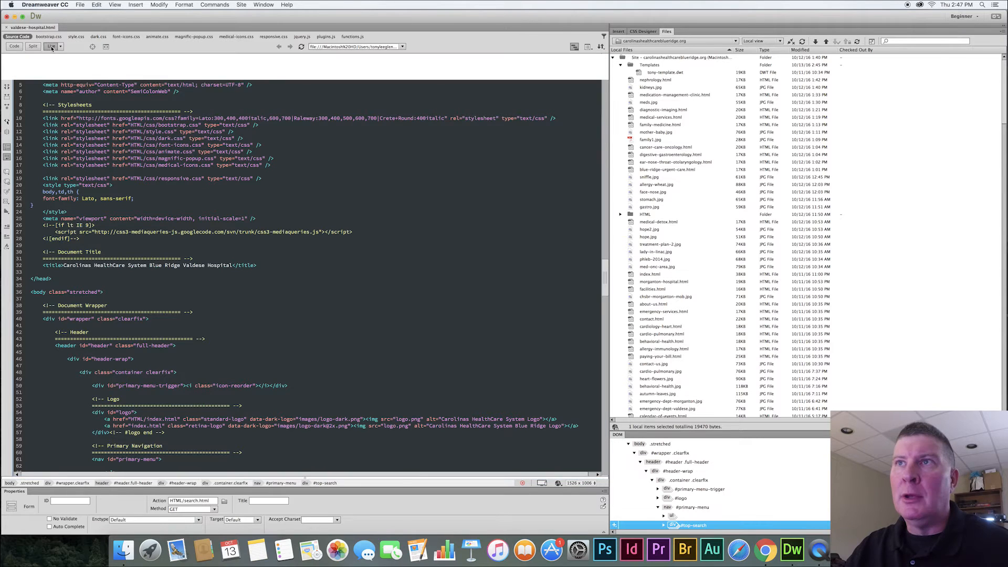
Preview the Valdese page in Live view, then return to its source code.
{"action": "left_click", "coordinate": [52, 47]}
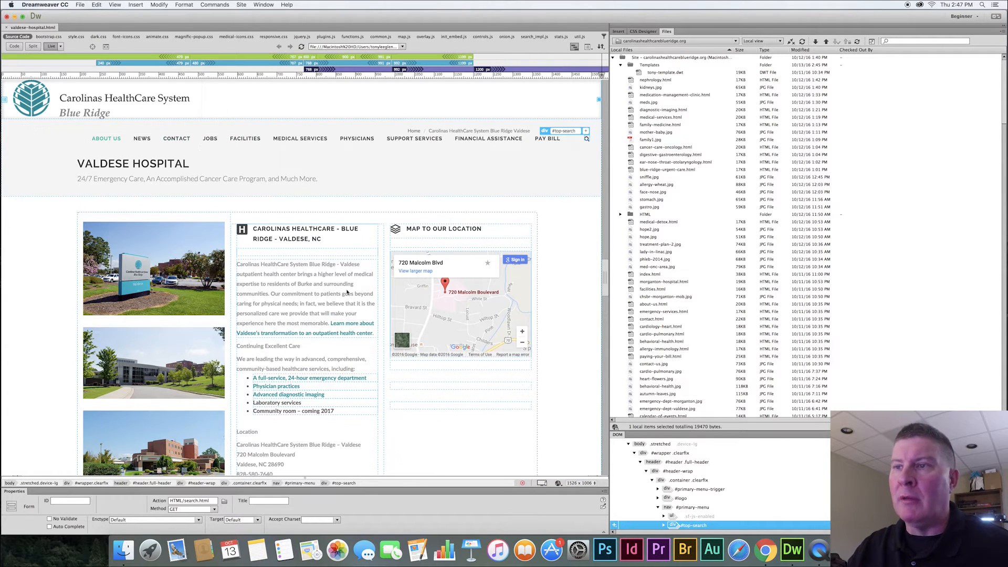
{"action": "scroll", "scroll_direction": "down", "scroll_amount": 3}
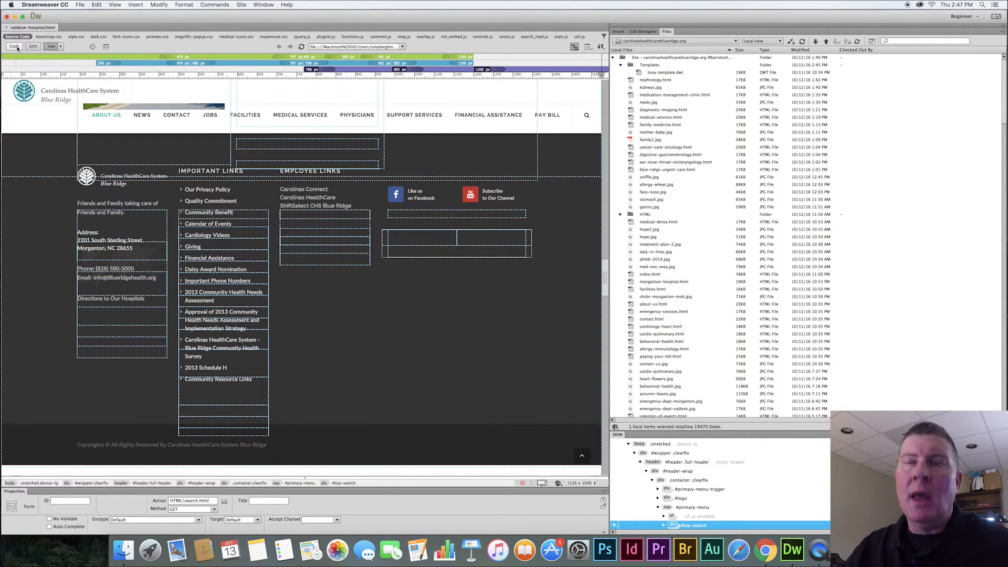
{"action": "left_click", "coordinate": [15, 46]}
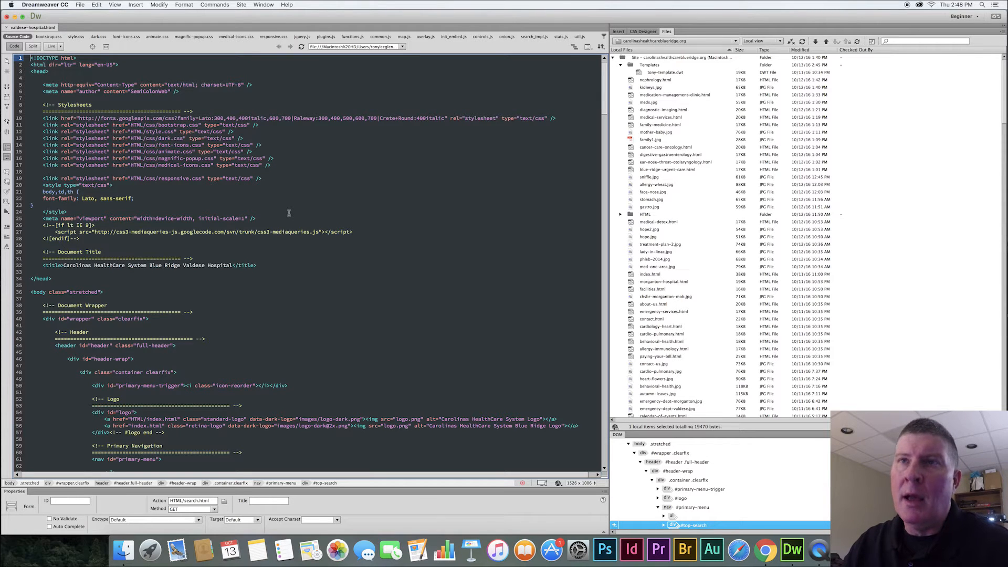
{"action": "scroll", "scroll_direction": "down", "scroll_amount": 3}
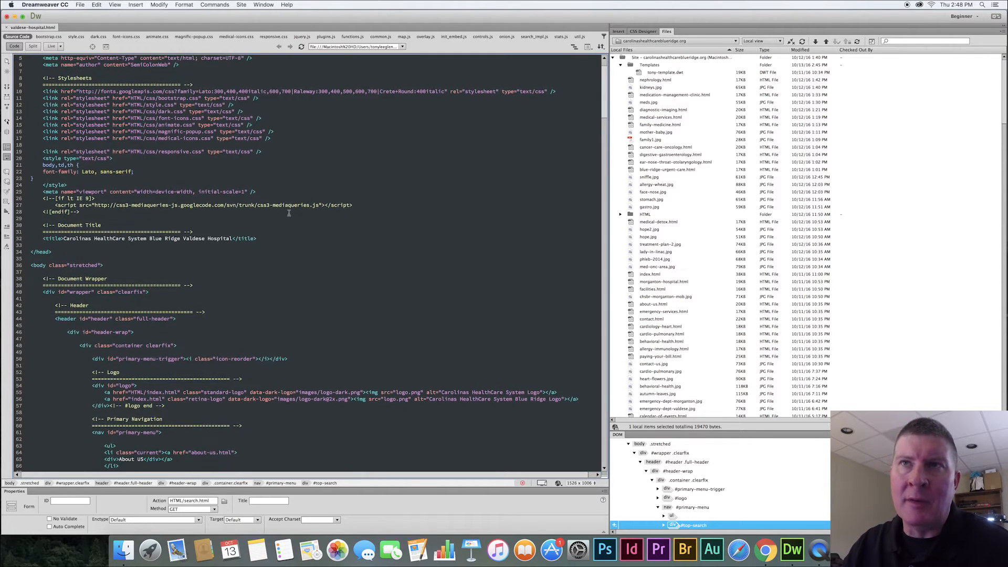
{"action": "scroll", "scroll_direction": "down", "scroll_amount": 3}
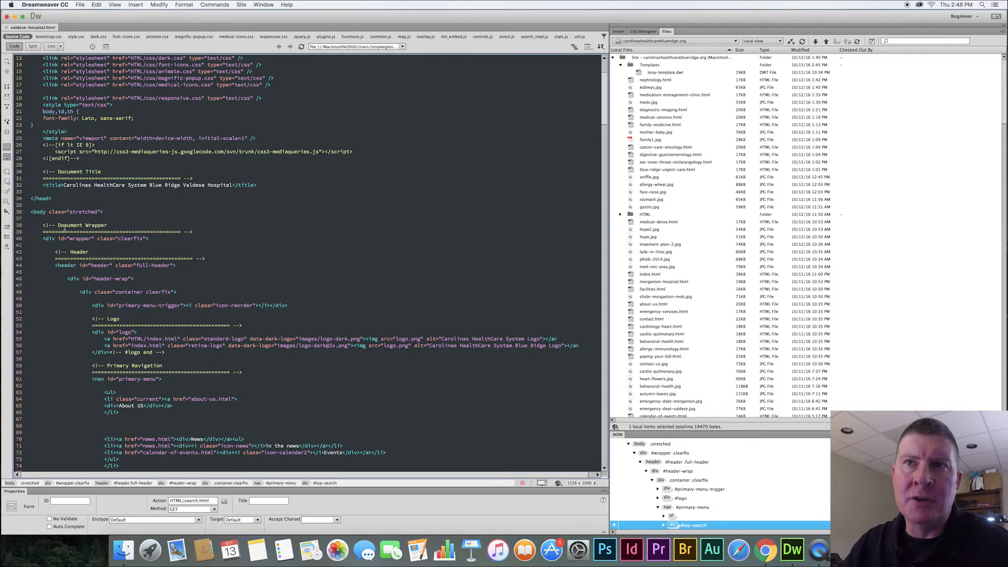
{"action": "scroll", "scroll_direction": "down", "scroll_amount": 3}
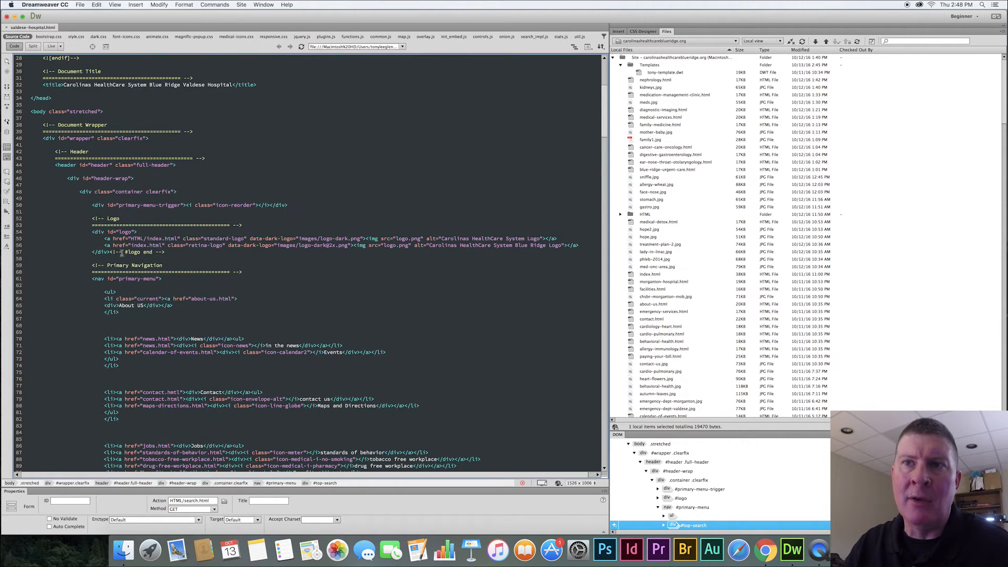
{"action": "scroll", "scroll_direction": "down", "scroll_amount": 3}
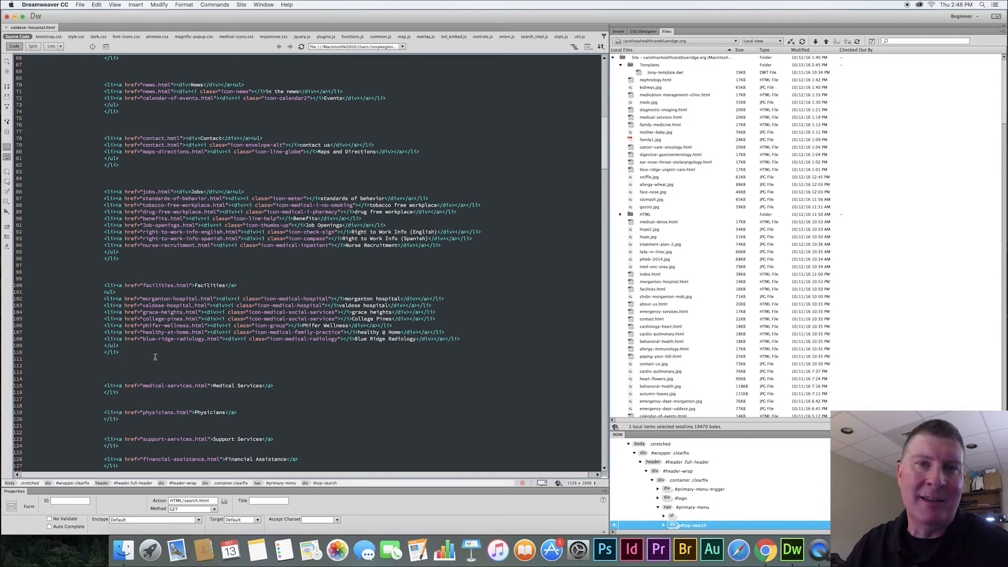
{"action": "scroll", "scroll_direction": "down", "scroll_amount": 3}
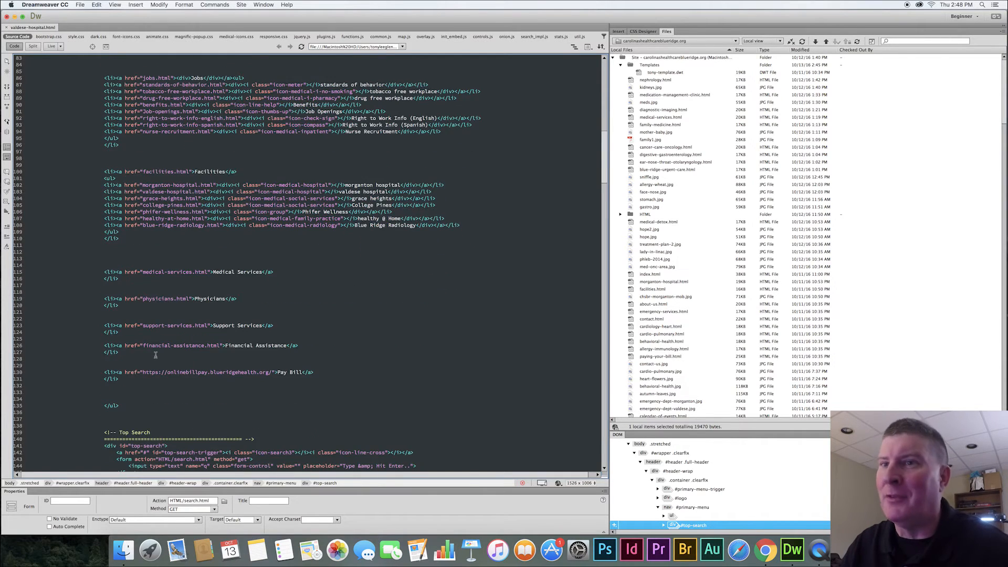
{"action": "scroll", "scroll_direction": "down", "scroll_amount": 3}
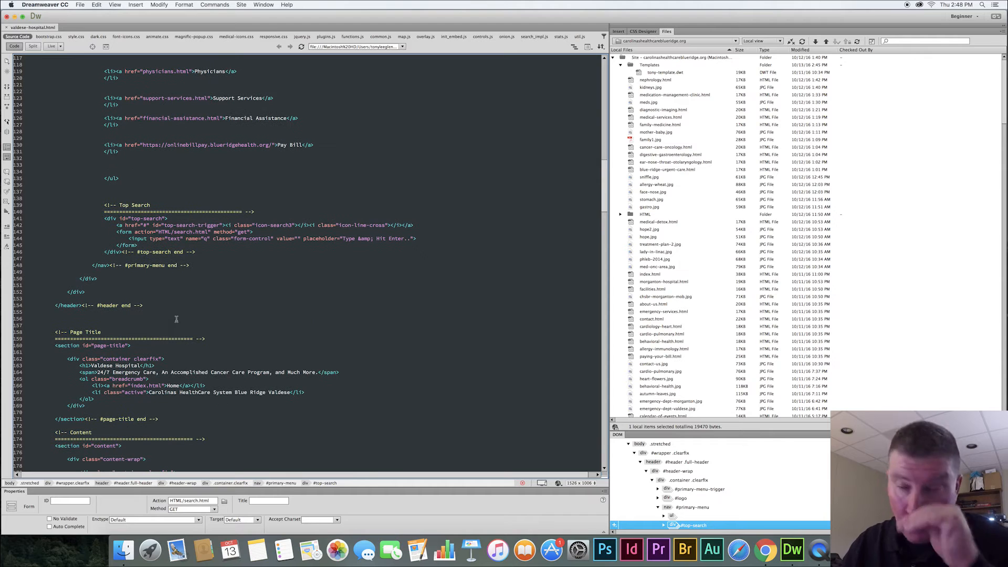
{"action": "mouse_move", "coordinate": [196, 303]}
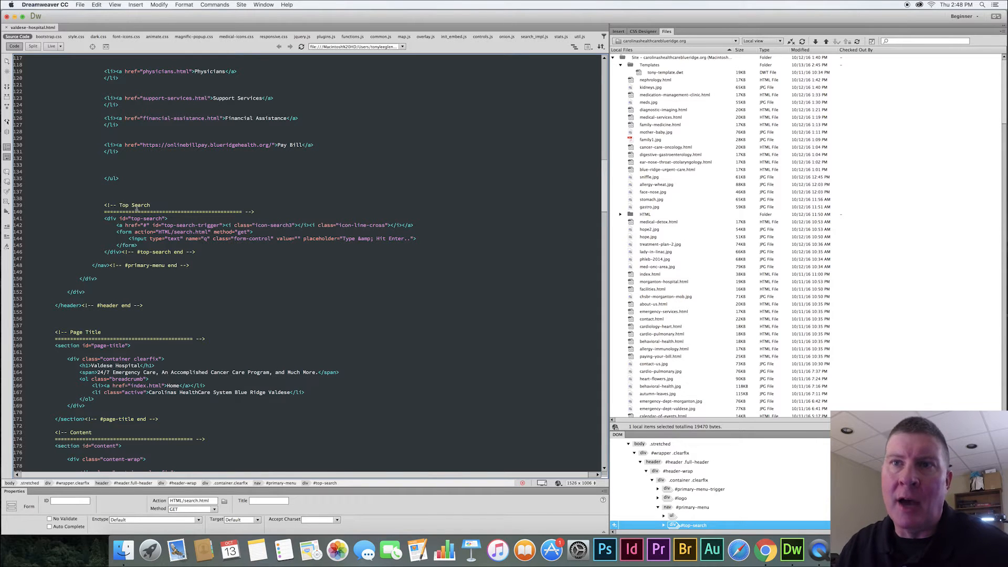
{"action": "scroll", "scroll_direction": "down", "scroll_amount": 3}
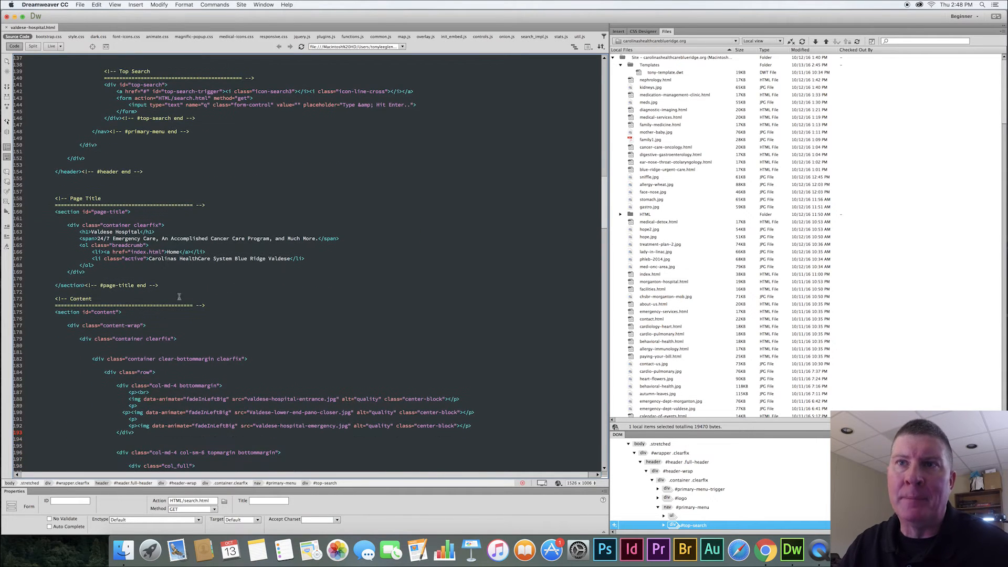
{"action": "scroll", "scroll_direction": "down", "scroll_amount": 3}
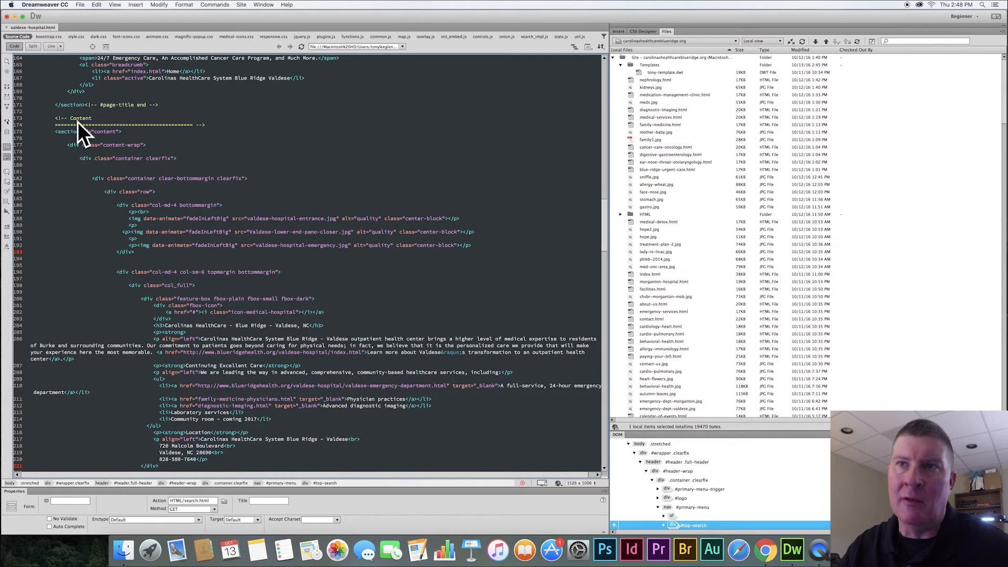
{"action": "scroll", "scroll_direction": "down", "scroll_amount": 3}
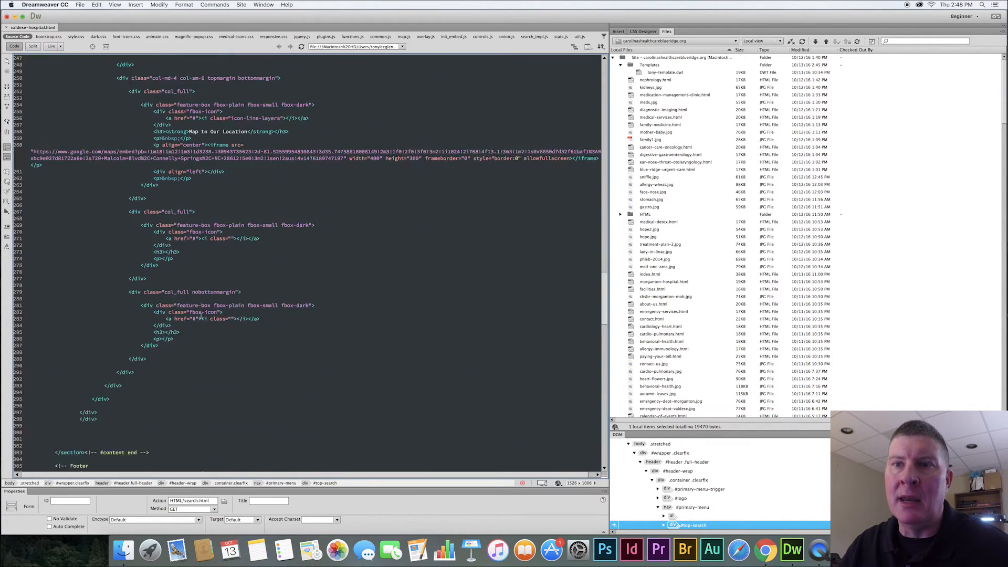
{"action": "scroll", "scroll_direction": "down", "scroll_amount": 3}
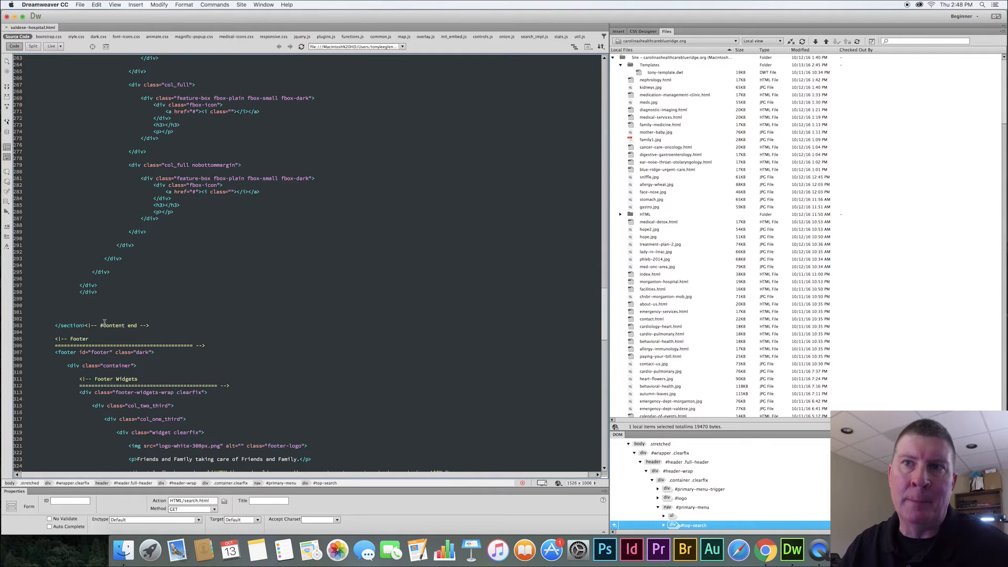
{"action": "mouse_move", "coordinate": [186, 297]}
{"action": "type", "text": "template-"}
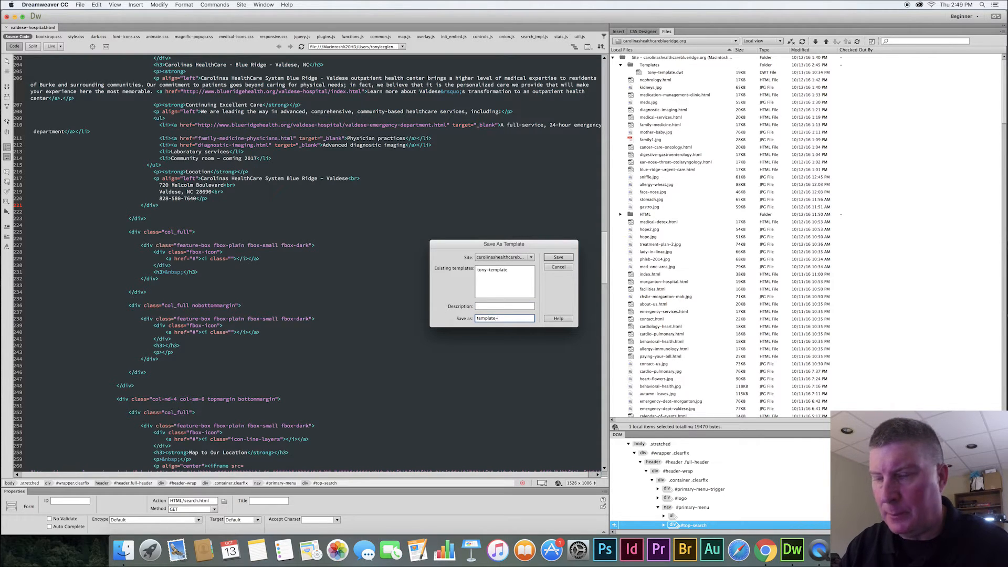
Save the Valdese page as template-2.dwt and update its links for the new location.
{"action": "left_click", "coordinate": [559, 256]}
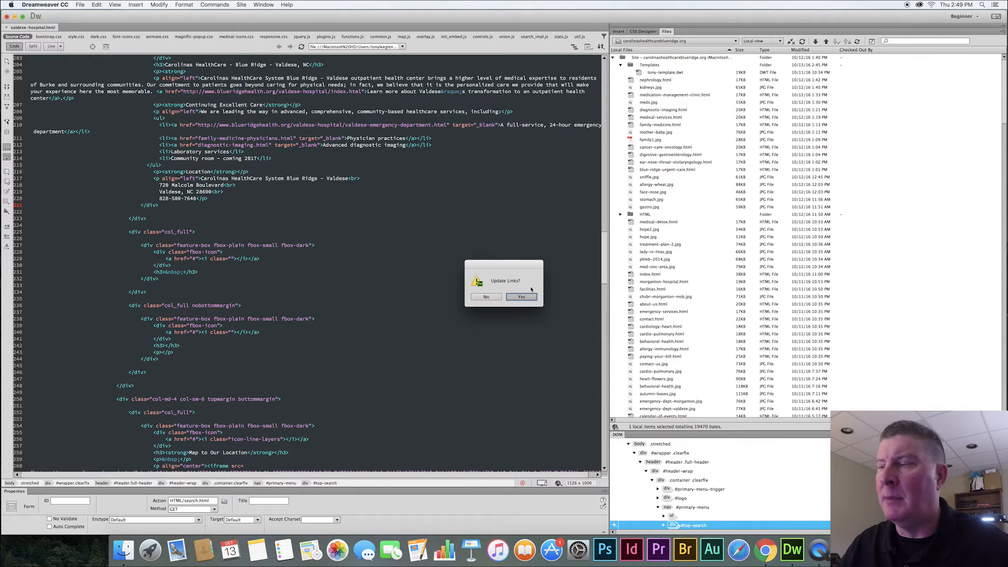
{"action": "left_click", "coordinate": [520, 296]}
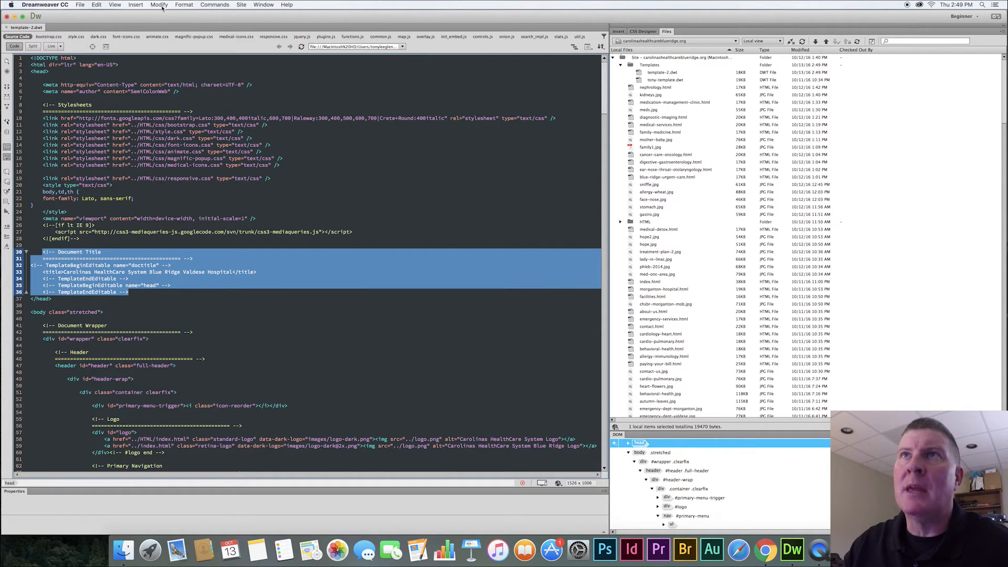
Insert an editable template region named doc-title around the document title block.
{"action": "left_click", "coordinate": [134, 4]}
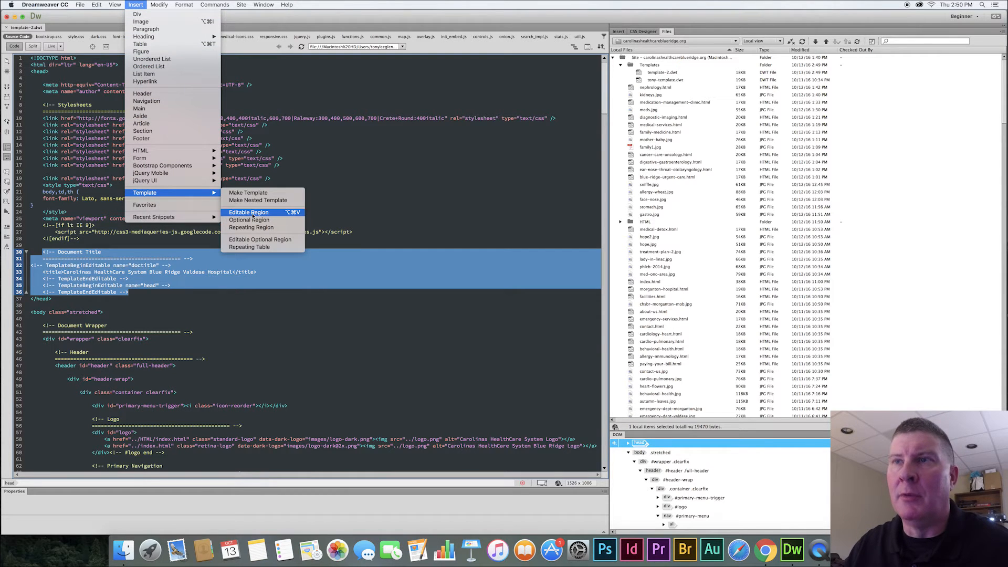
{"action": "left_click", "coordinate": [247, 212]}
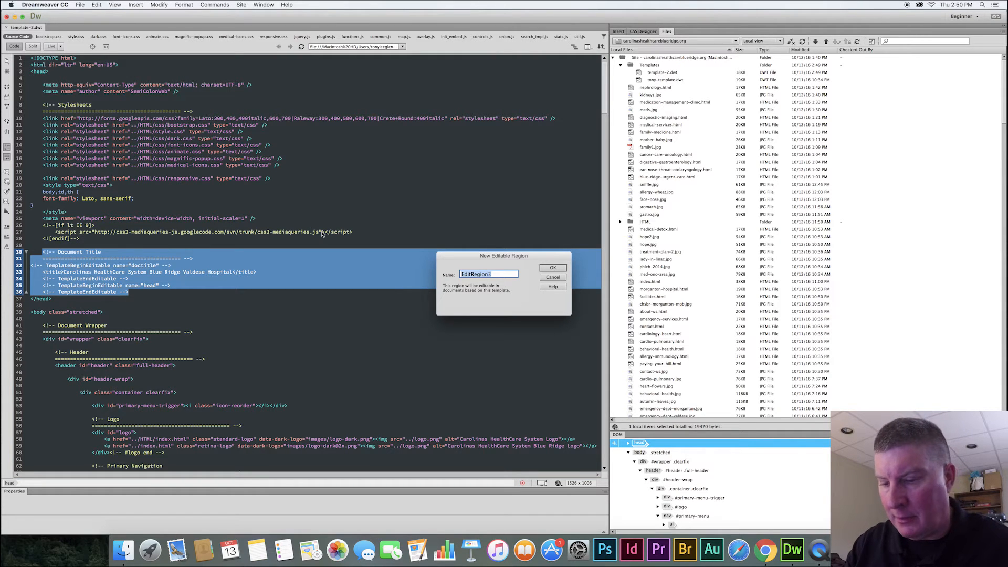
{"action": "type", "text": "doc-title"}
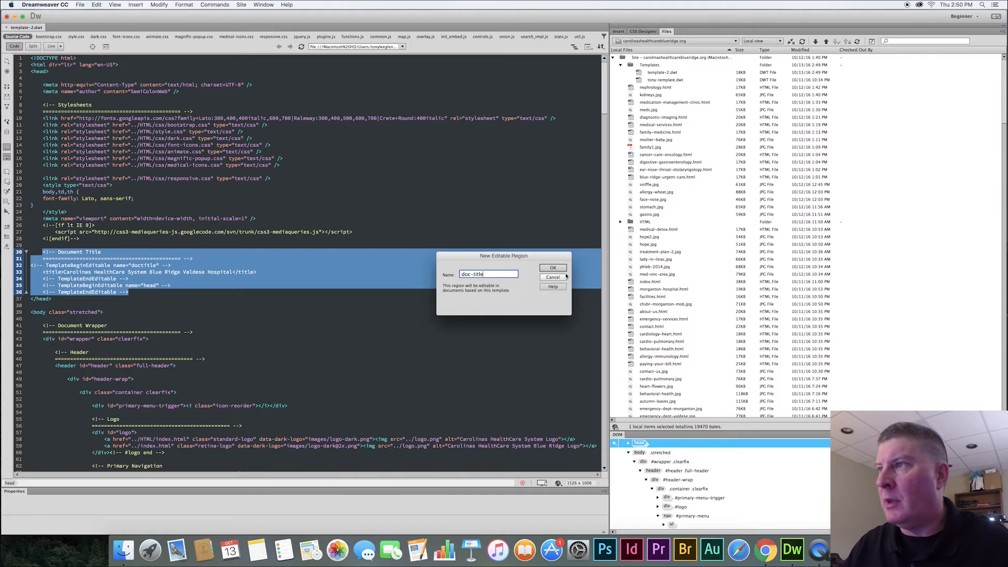
{"action": "left_click", "coordinate": [552, 268]}
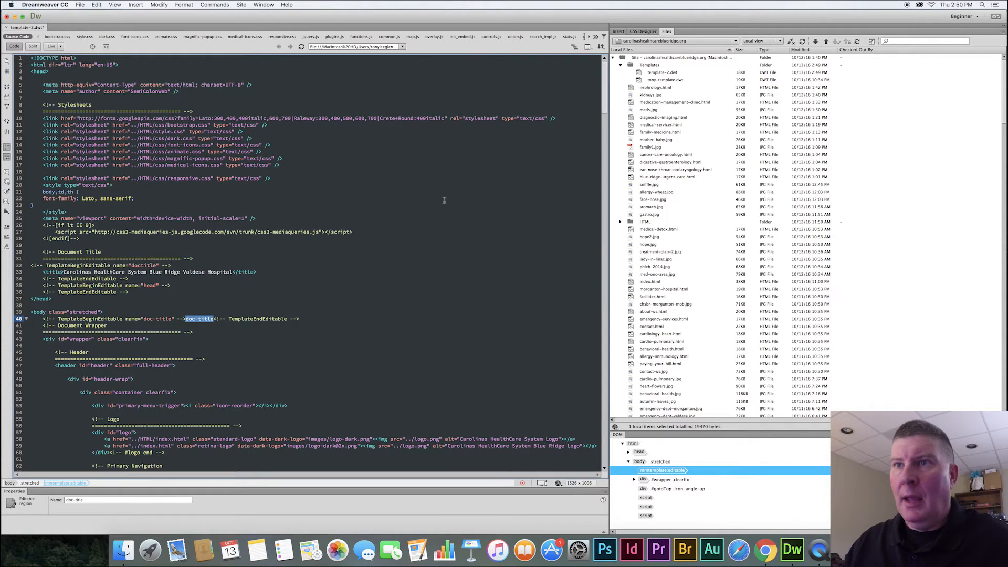
{"action": "mouse_move", "coordinate": [301, 296]}
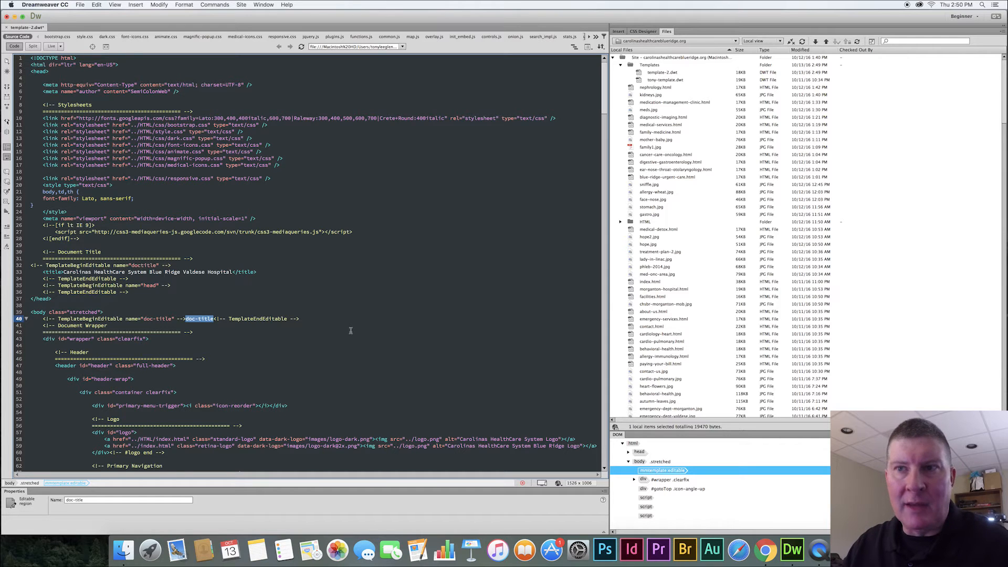
Wrap the main content section in an editable template region named content.
{"action": "scroll", "scroll_direction": "down", "scroll_amount": 3}
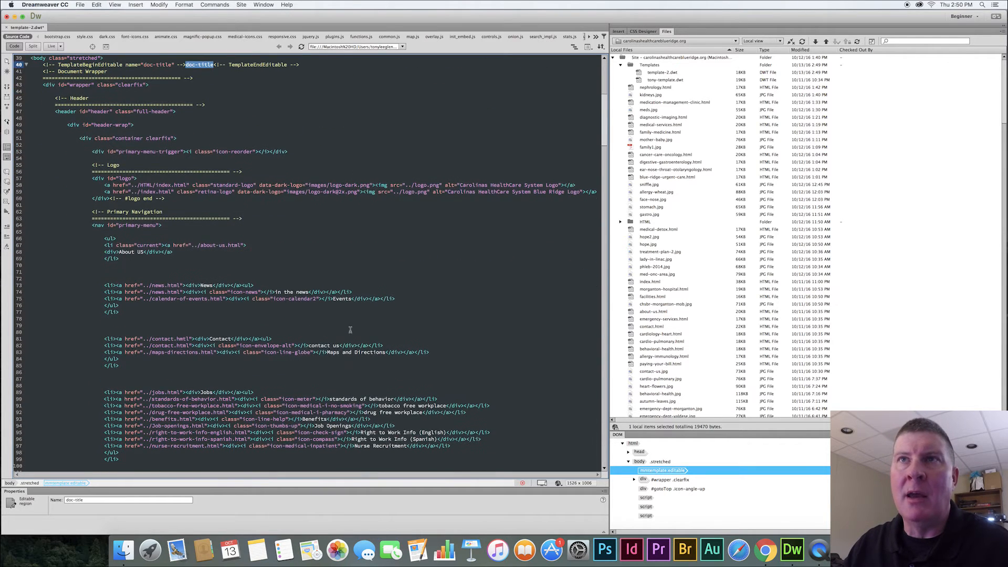
{"action": "scroll", "scroll_direction": "down", "scroll_amount": 3}
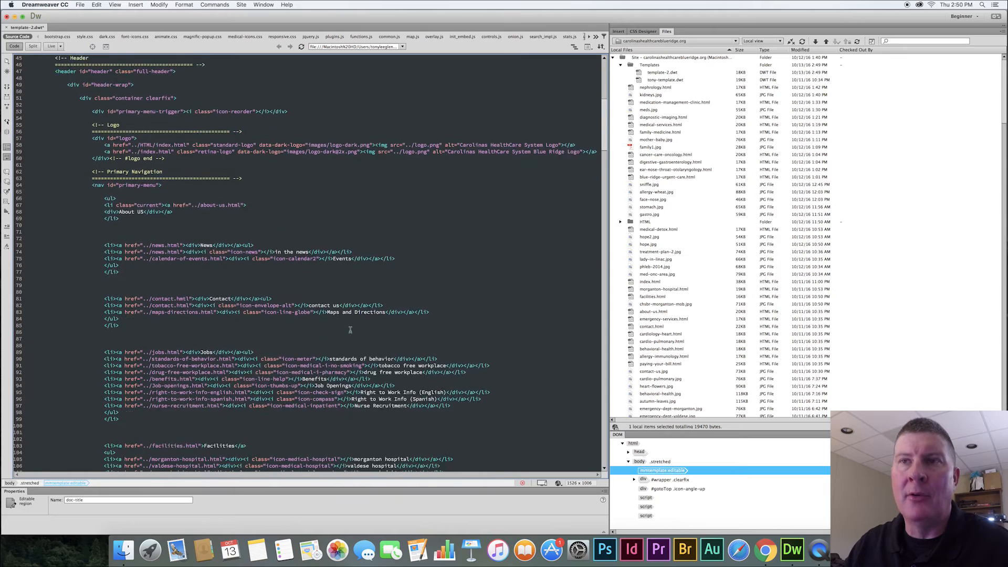
{"action": "scroll", "scroll_direction": "down", "scroll_amount": 3}
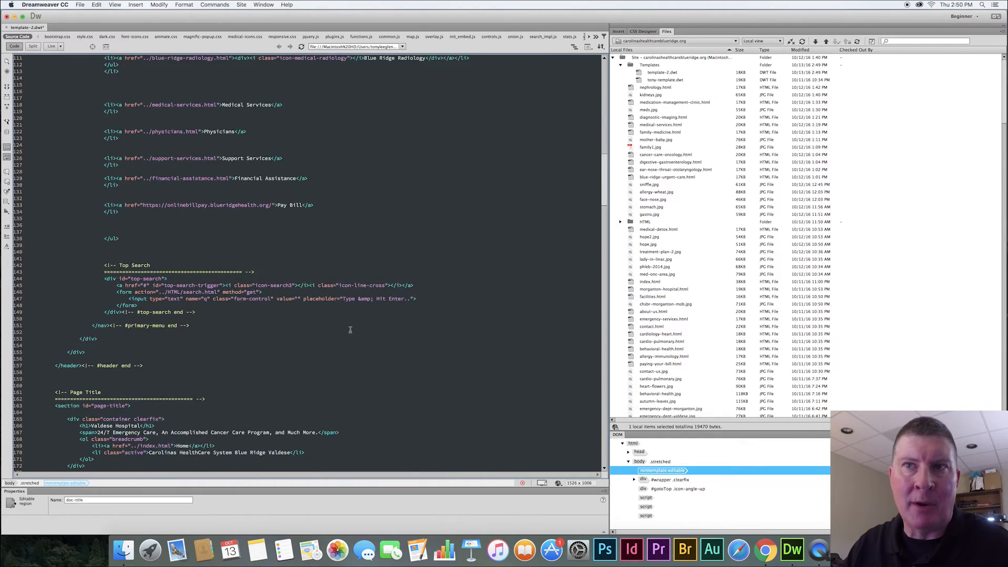
{"action": "scroll", "scroll_direction": "down", "scroll_amount": 3}
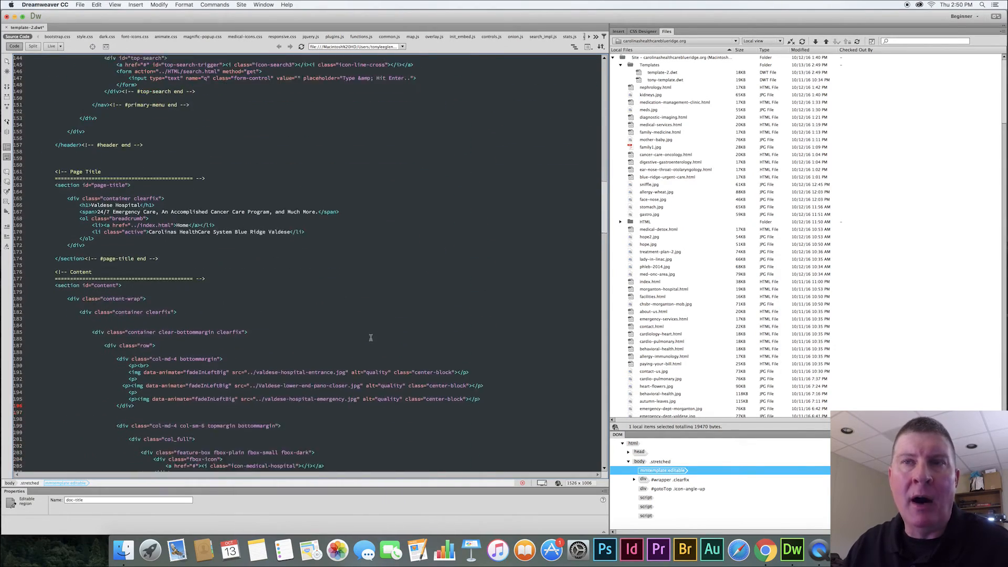
{"action": "scroll", "scroll_direction": "down", "scroll_amount": 3}
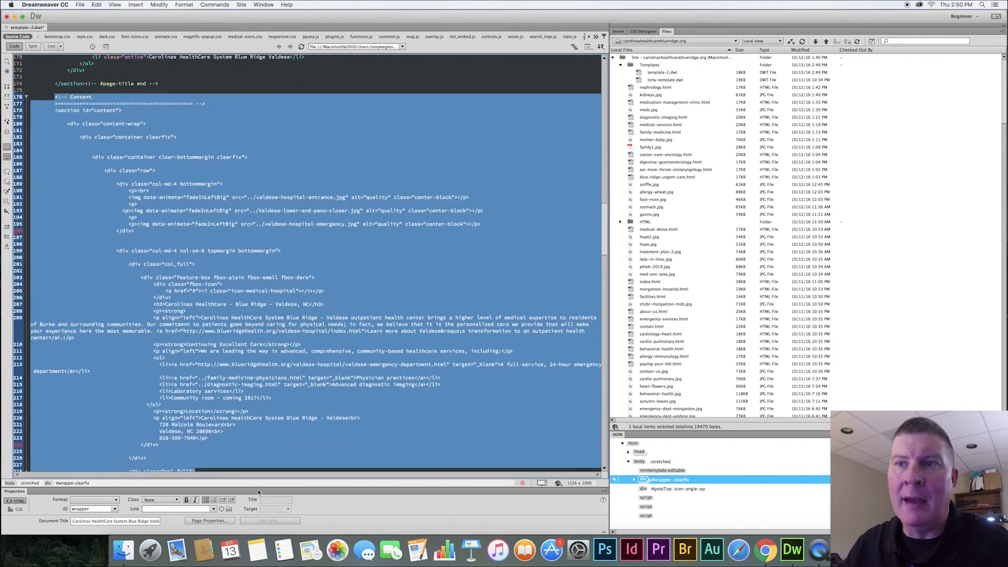
{"action": "scroll", "scroll_direction": "down", "scroll_amount": 3}
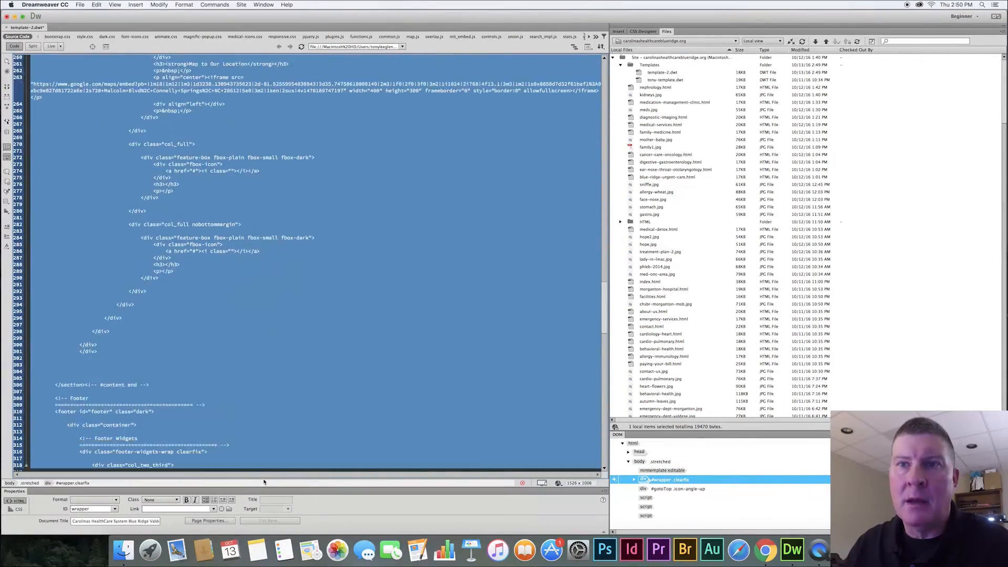
{"action": "scroll", "scroll_direction": "down", "scroll_amount": 3}
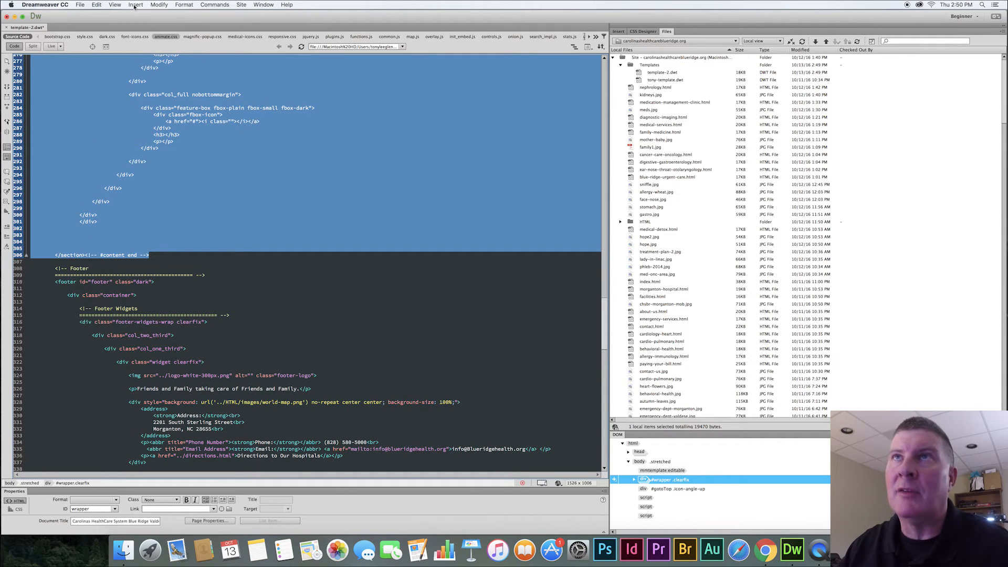
{"action": "left_click", "coordinate": [135, 5]}
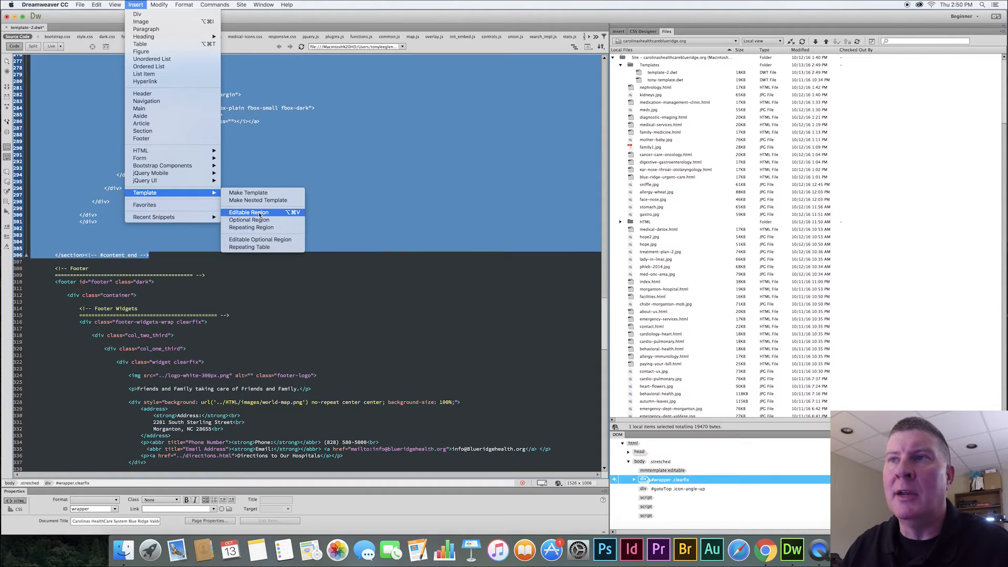
{"action": "left_click", "coordinate": [249, 212]}
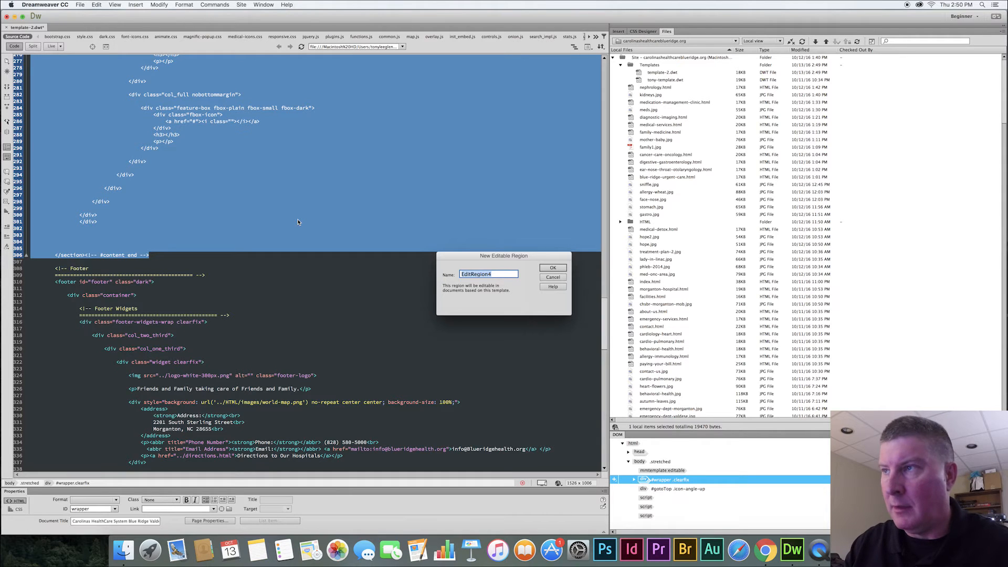
{"action": "type", "text": "content"}
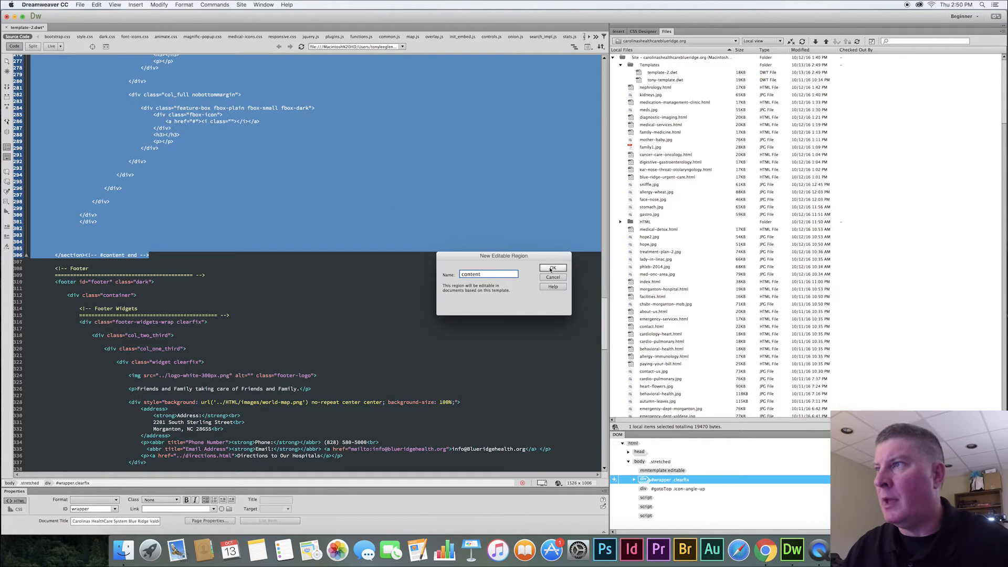
{"action": "left_click", "coordinate": [553, 268]}
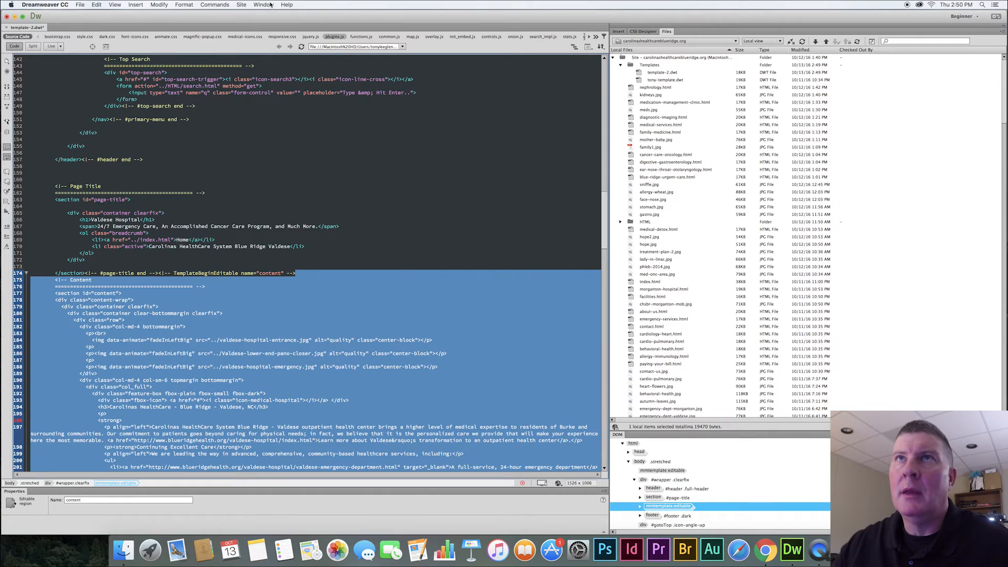
Close template-2.dwt and create a new untitled page from the template-2 site template.
{"action": "left_click", "coordinate": [81, 5]}
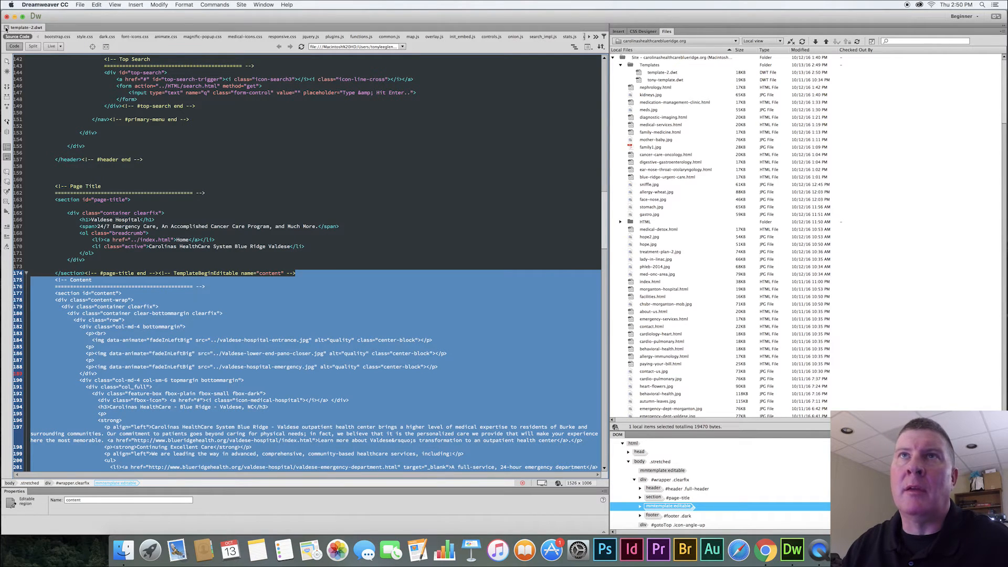
{"action": "left_click", "coordinate": [80, 5]}
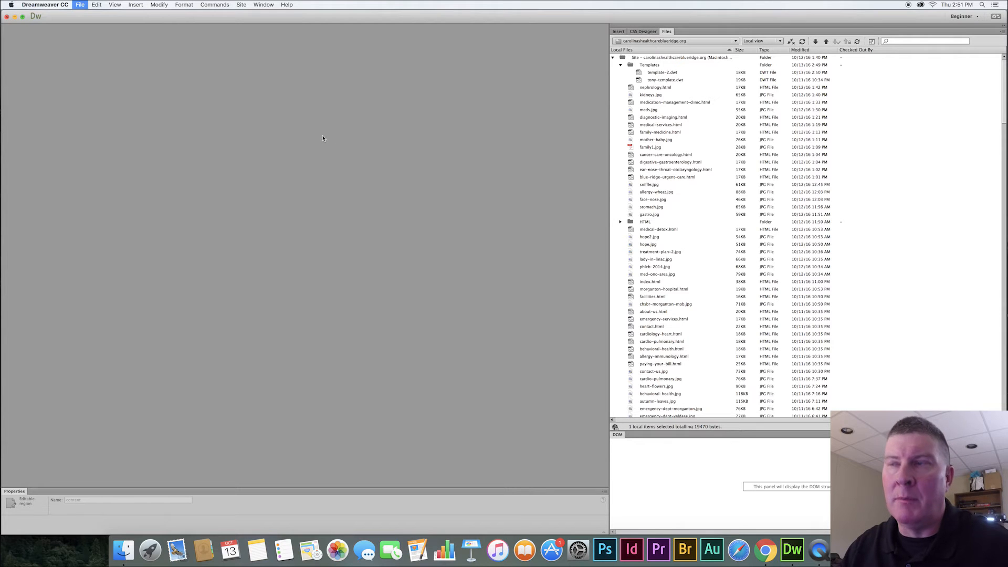
{"action": "mouse_move", "coordinate": [331, 196]}
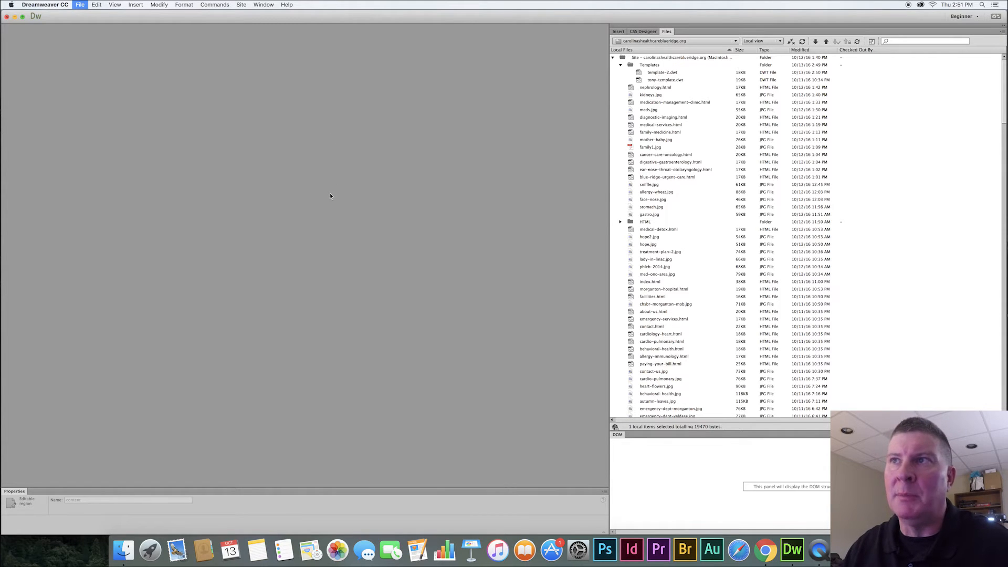
{"action": "left_click", "coordinate": [80, 4]}
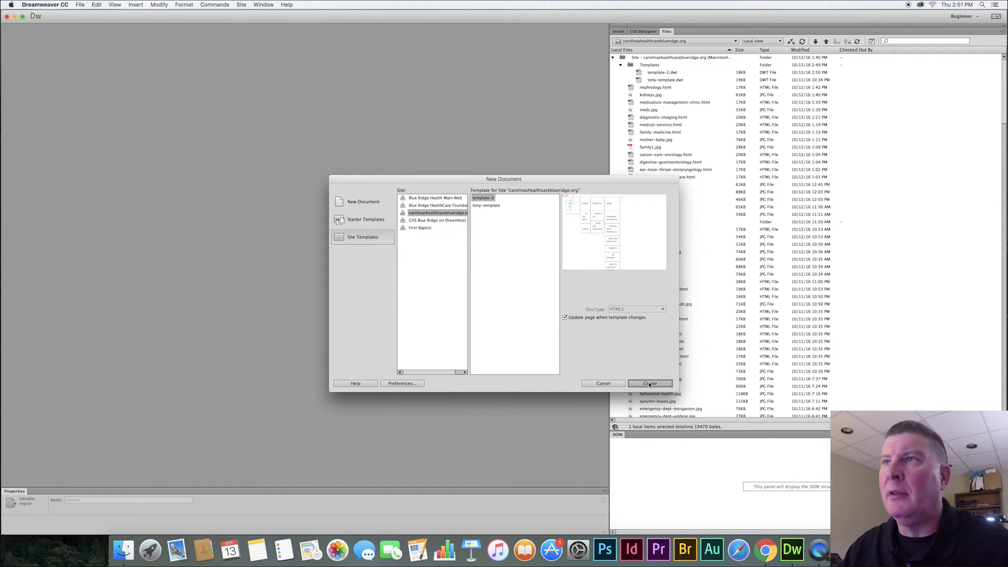
{"action": "left_click", "coordinate": [650, 383]}
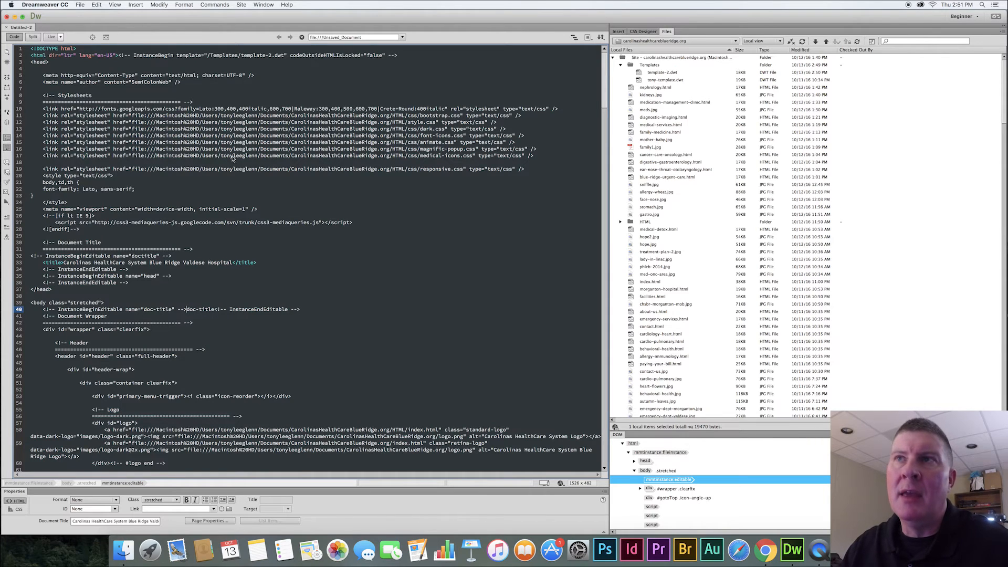
Replace Valdese in the page title with Future wording.
{"action": "scroll", "scroll_direction": "down", "scroll_amount": 3}
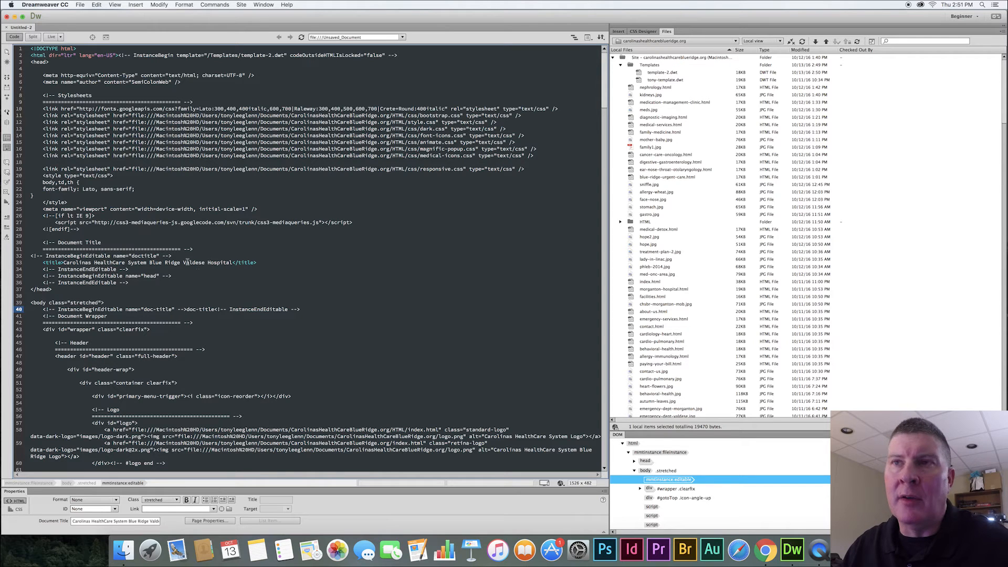
{"action": "double_click", "coordinate": [193, 263]}
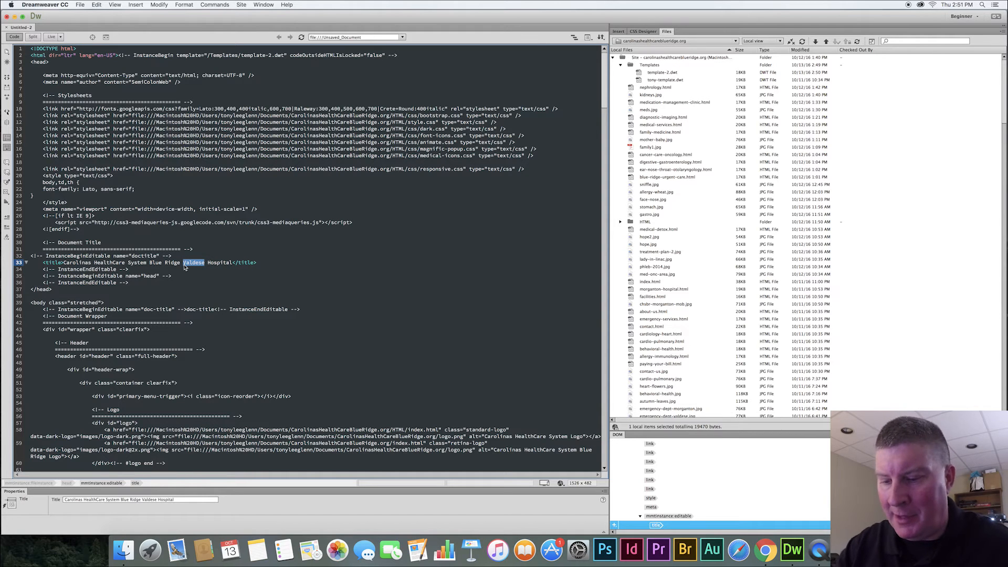
{"action": "type", "text": "urtureew"}
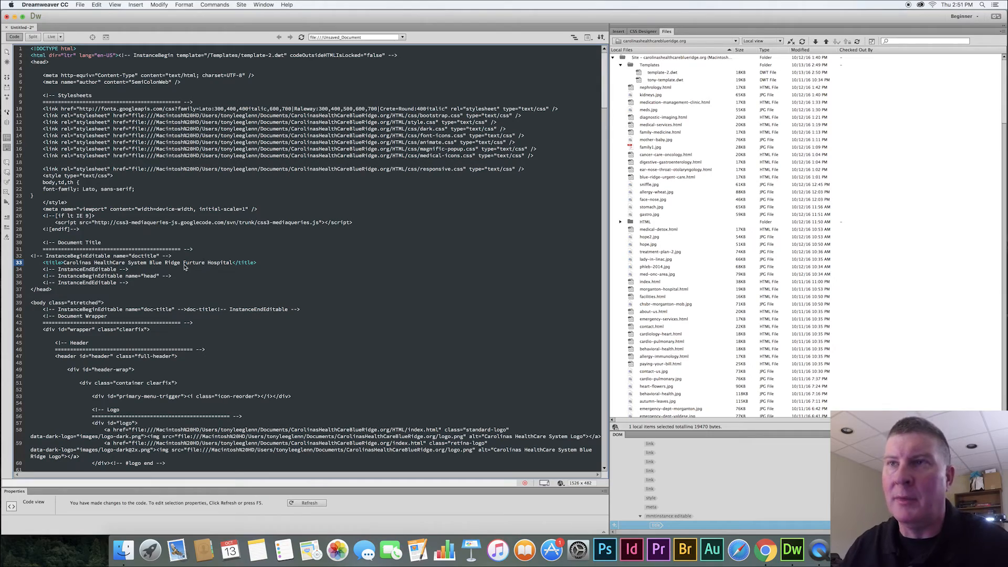
Change the h3 heading's Valdese, NC to read Future Hospital.
{"action": "scroll", "scroll_direction": "down", "scroll_amount": 3}
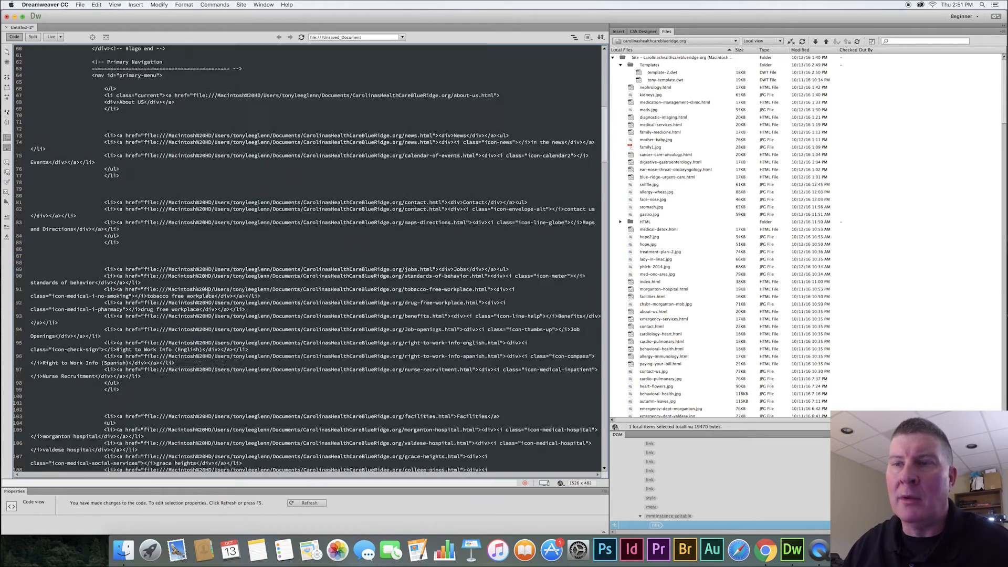
{"action": "scroll", "scroll_direction": "down", "scroll_amount": 3}
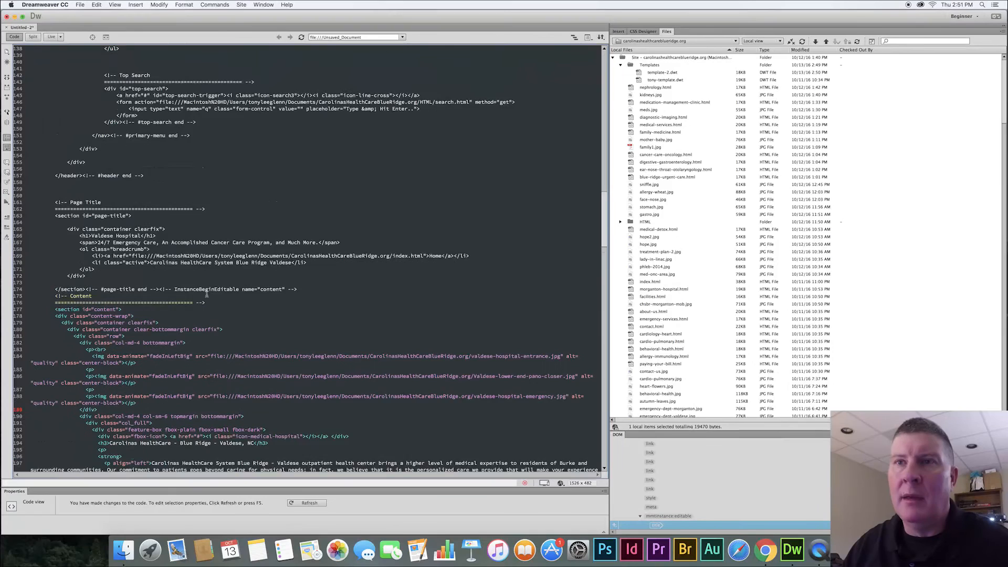
{"action": "scroll", "scroll_direction": "down", "scroll_amount": 3}
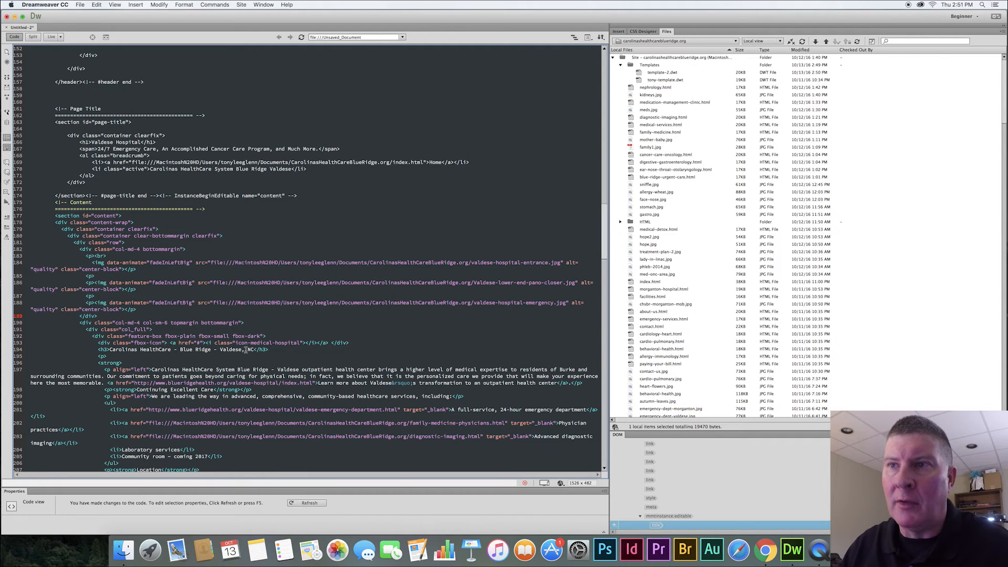
{"action": "double_click", "coordinate": [236, 350]}
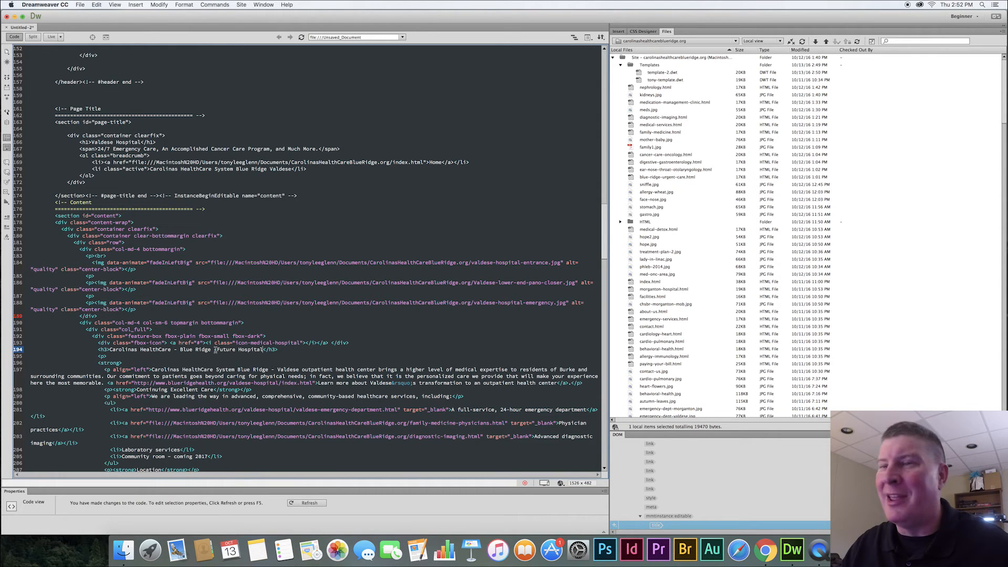
Save the new page as future-hospital.html in the site root folder.
{"action": "left_click", "coordinate": [81, 5]}
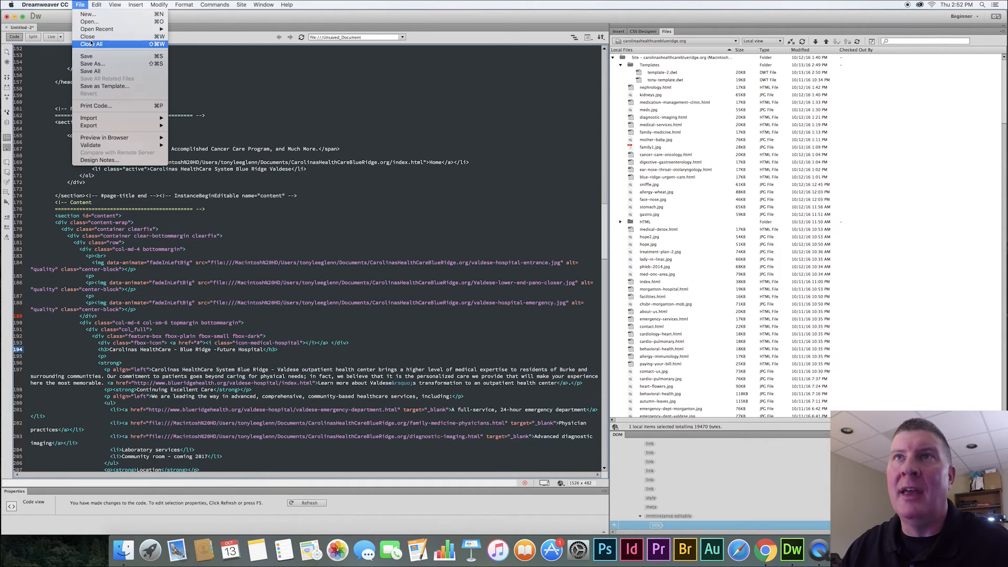
{"action": "left_click", "coordinate": [420, 219]}
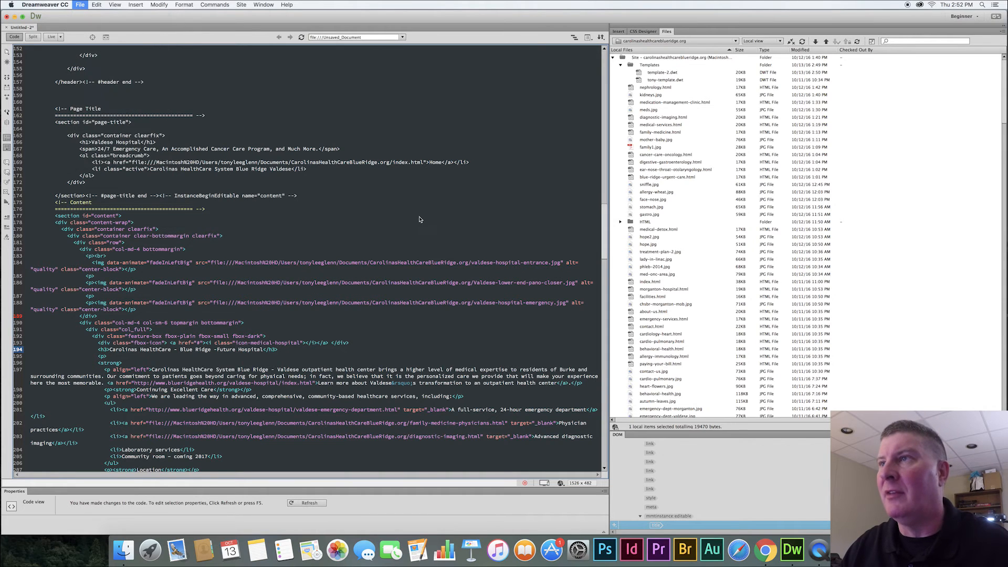
{"action": "mouse_move", "coordinate": [404, 204]}
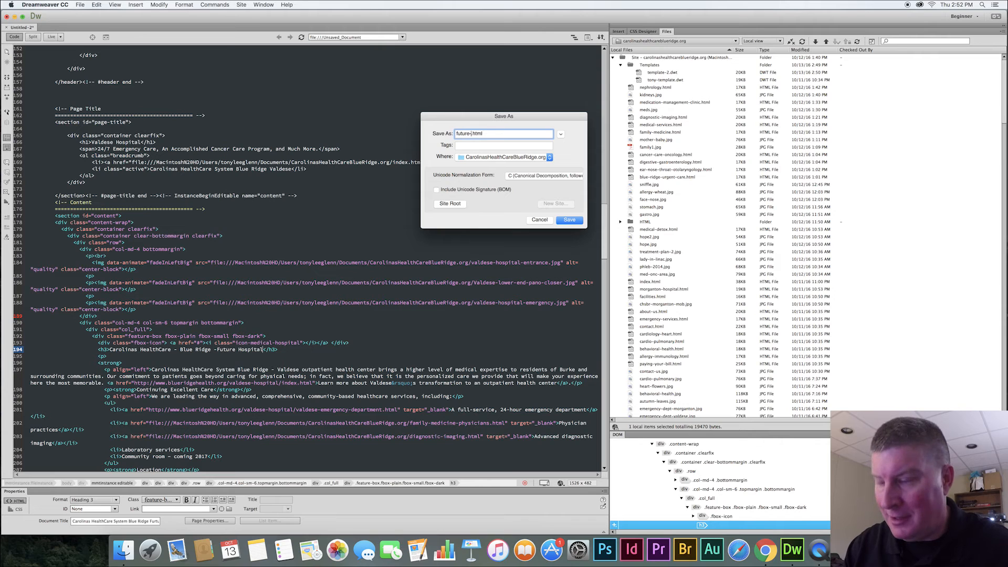
{"action": "type", "text": "hospital"}
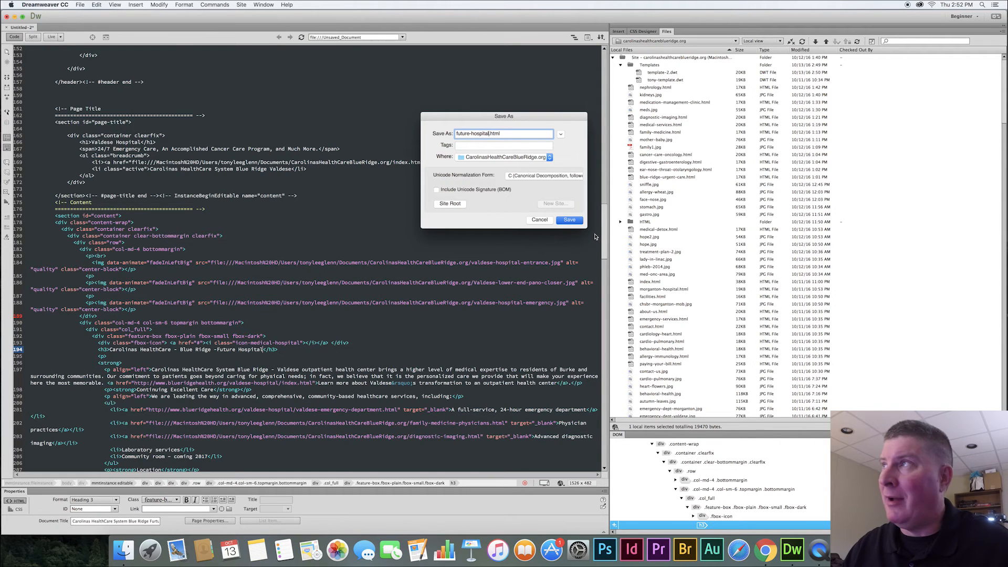
{"action": "left_click", "coordinate": [569, 219]}
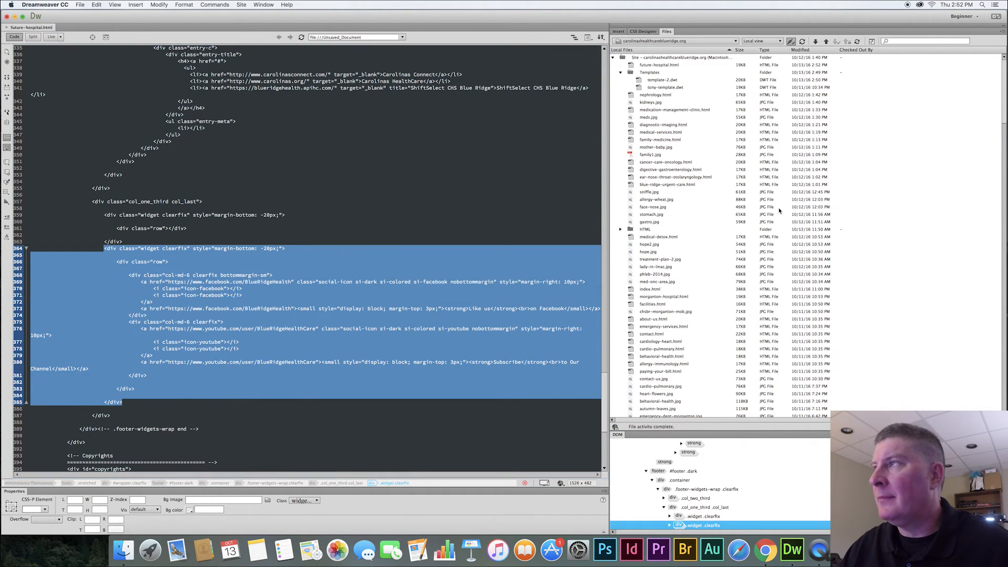
{"action": "mouse_move", "coordinate": [827, 42]}
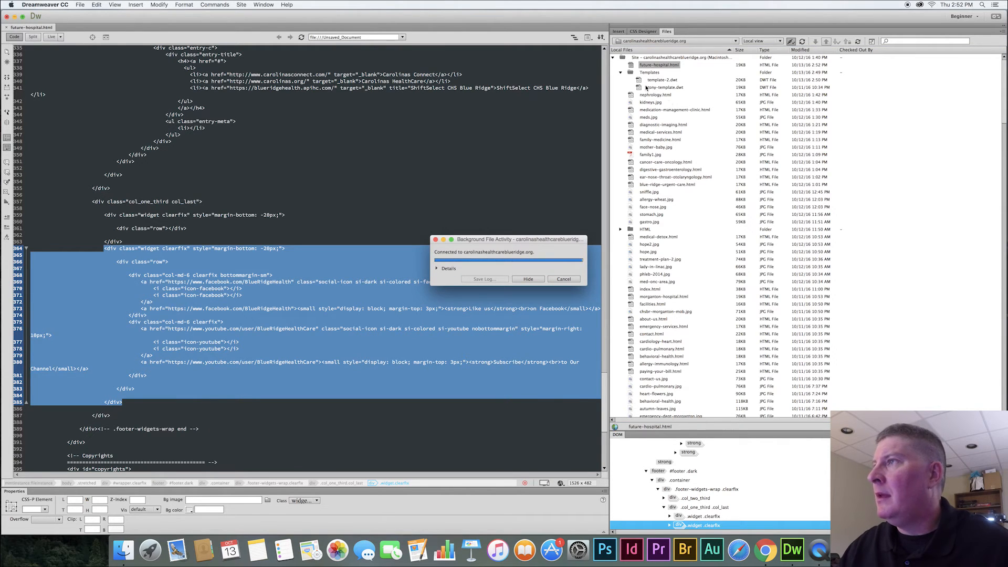
Put future-hospital.html to the remote server and return to Chrome.
{"action": "left_click", "coordinate": [527, 280]}
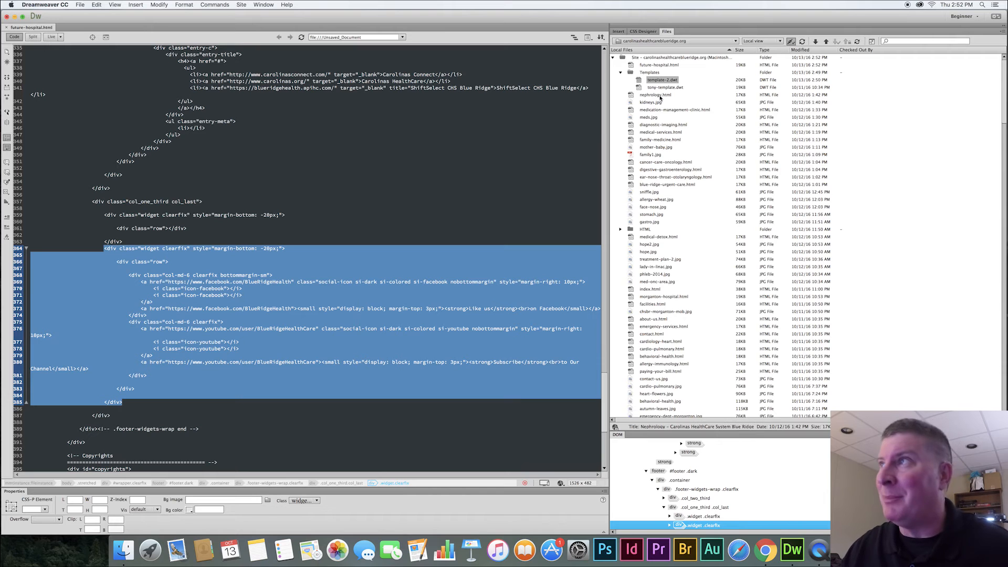
{"action": "left_click", "coordinate": [660, 80]}
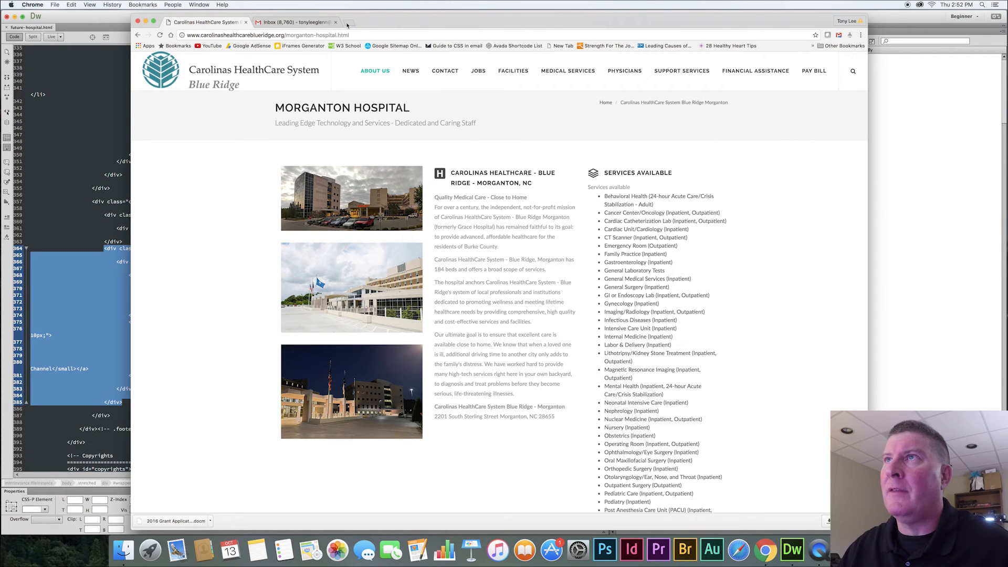
Load the live future-hospital.html page from the Chrome address bar.
{"action": "left_click", "coordinate": [271, 35]}
{"action": "type", "text": "future"}
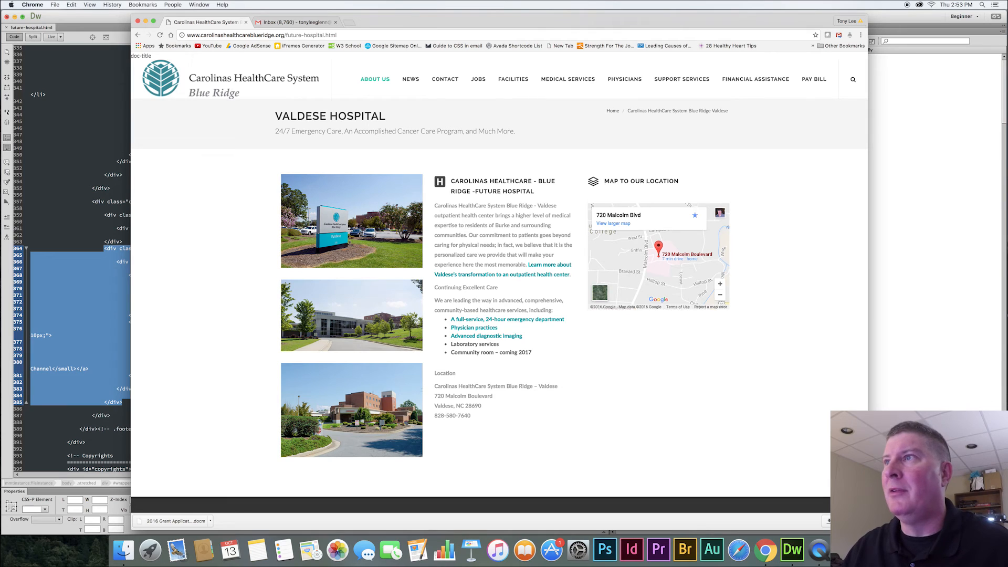
{"action": "mouse_move", "coordinate": [475, 187]}
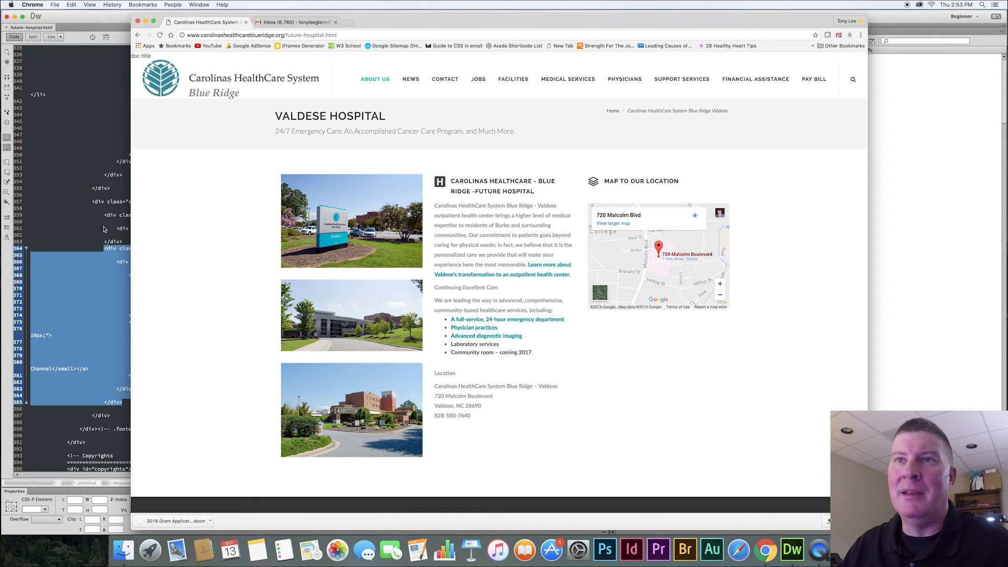
{"action": "mouse_move", "coordinate": [82, 225]}
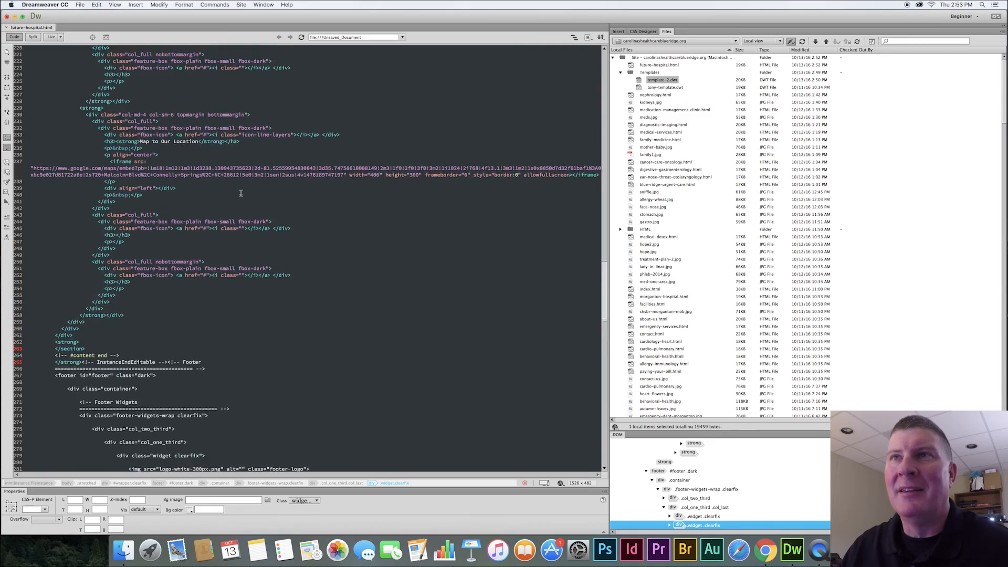
Delete the stray doc-title placeholder text from the body editable region.
{"action": "scroll", "scroll_direction": "down", "scroll_amount": 3}
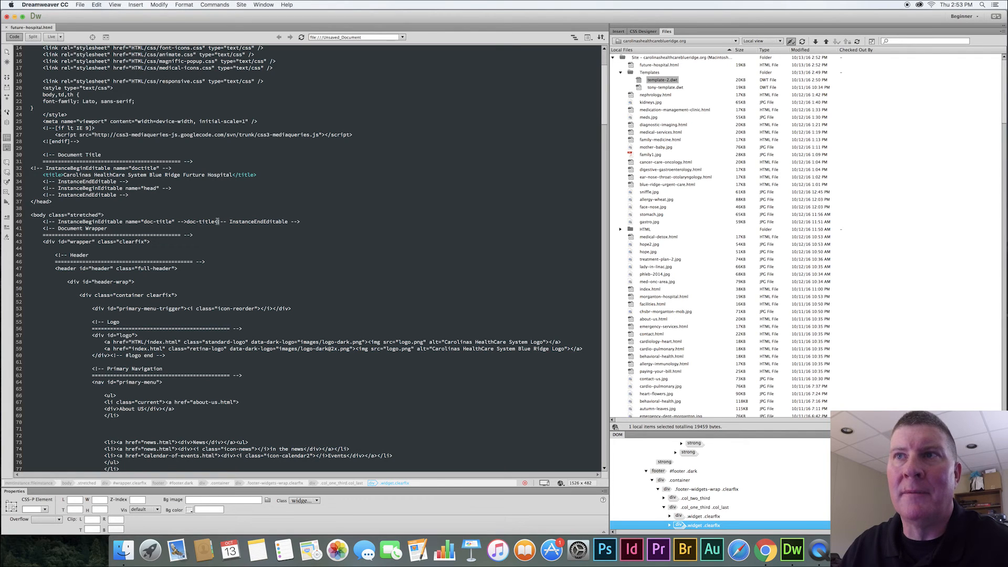
{"action": "double_click", "coordinate": [206, 221]}
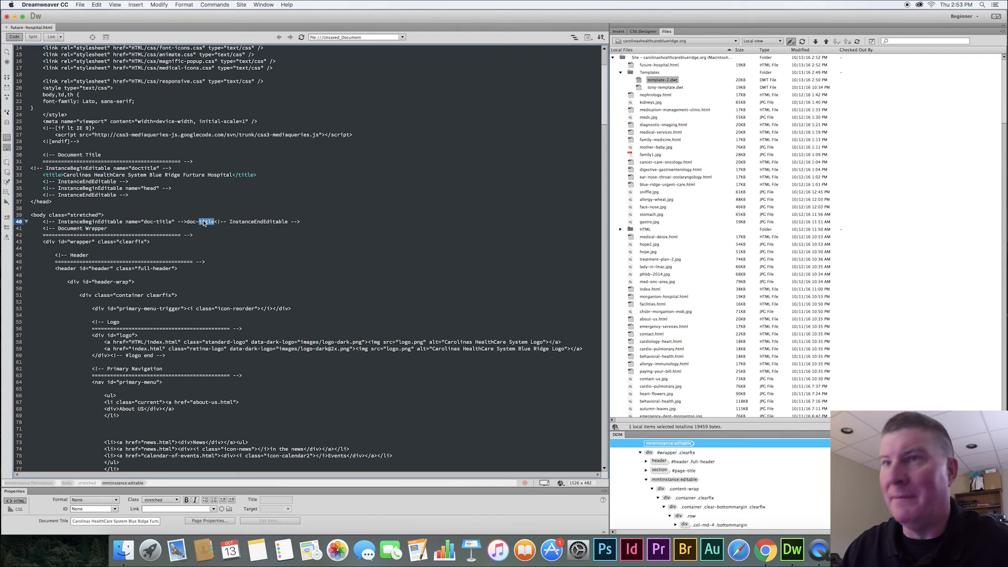
{"action": "key", "text": "Delete"}
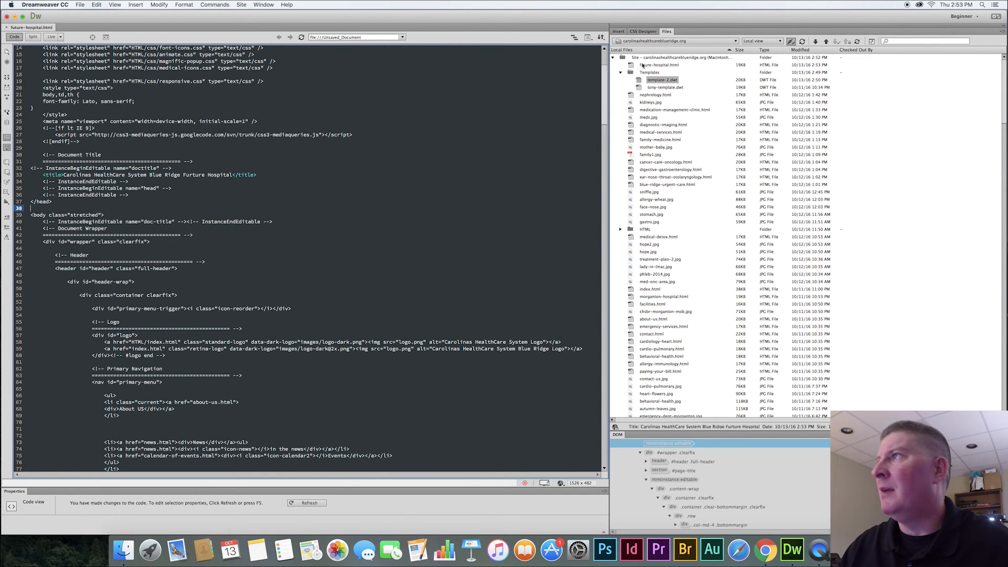
Put the updated future-hospital.html to the server again.
{"action": "left_click", "coordinate": [657, 80]}
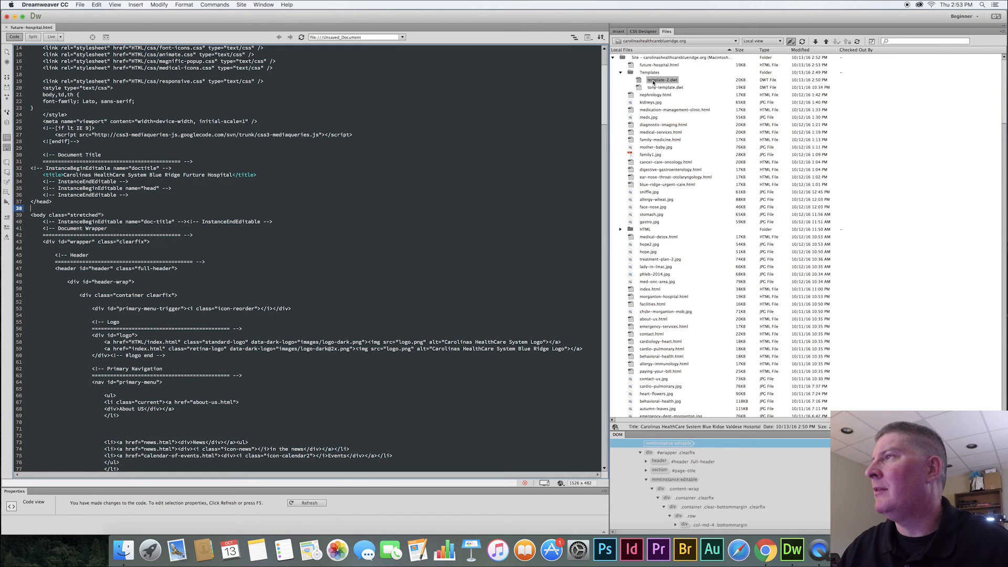
{"action": "left_click", "coordinate": [654, 64]}
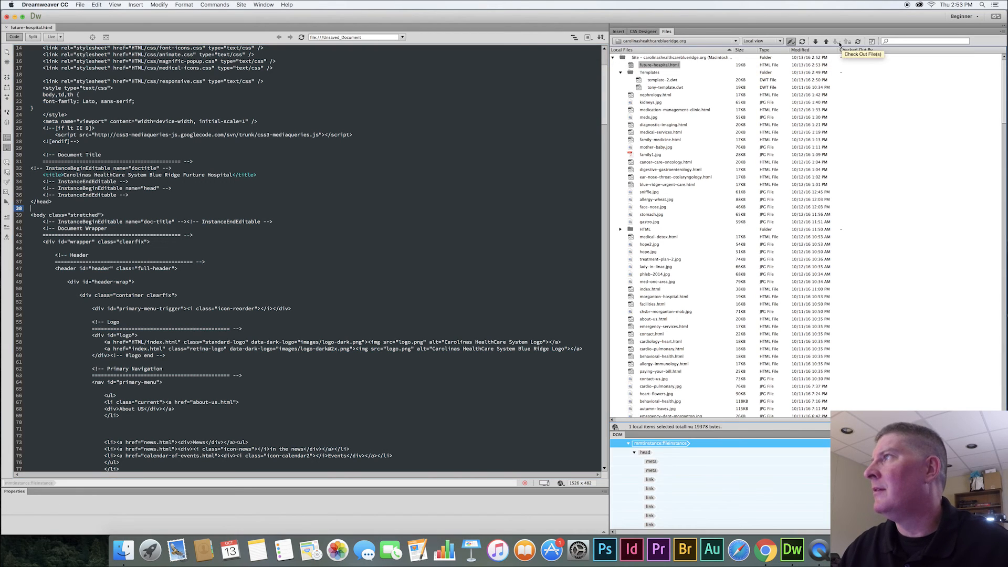
{"action": "left_click", "coordinate": [842, 41]}
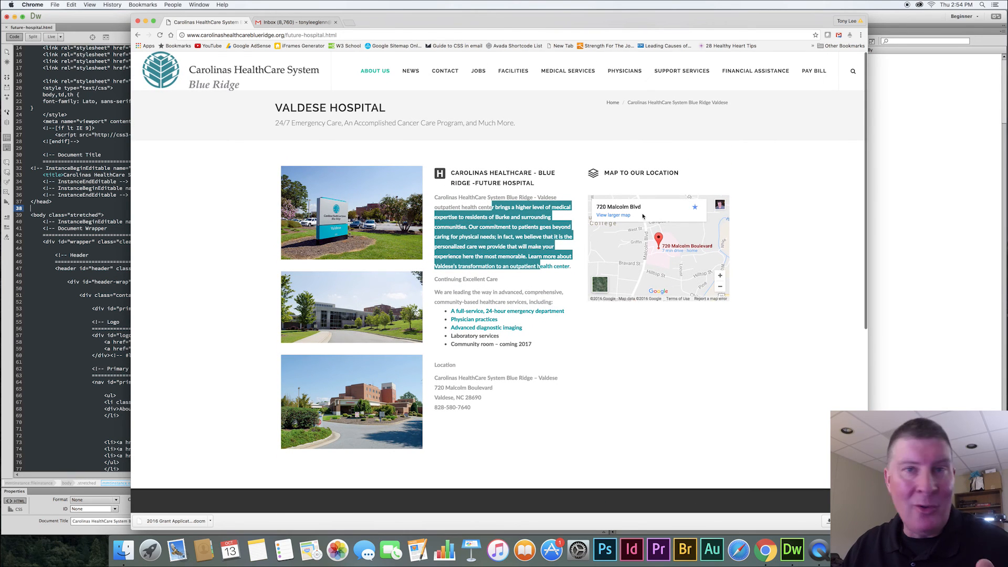
{"action": "mouse_move", "coordinate": [608, 215]}
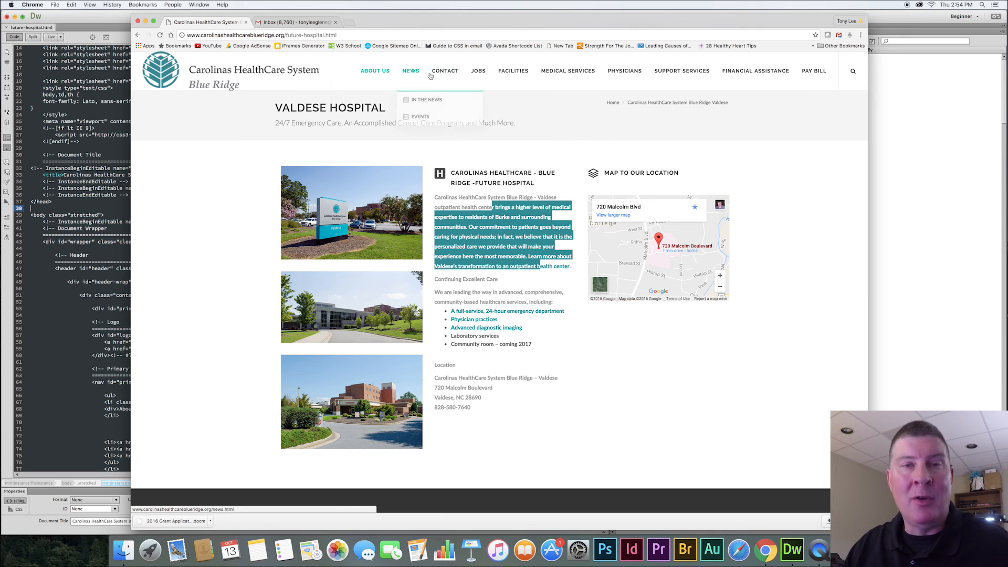
{"action": "mouse_move", "coordinate": [445, 72]}
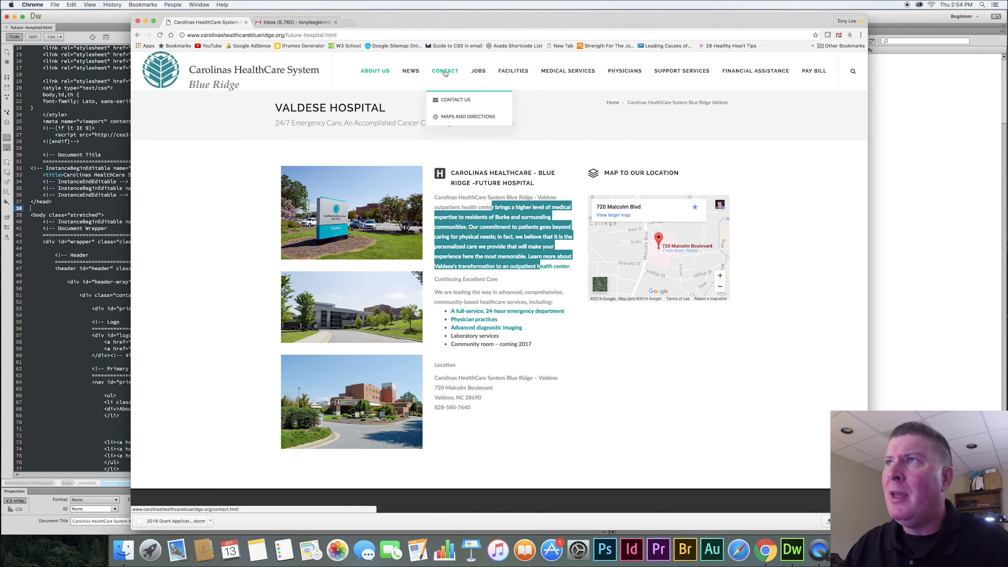
{"action": "mouse_move", "coordinate": [449, 117]}
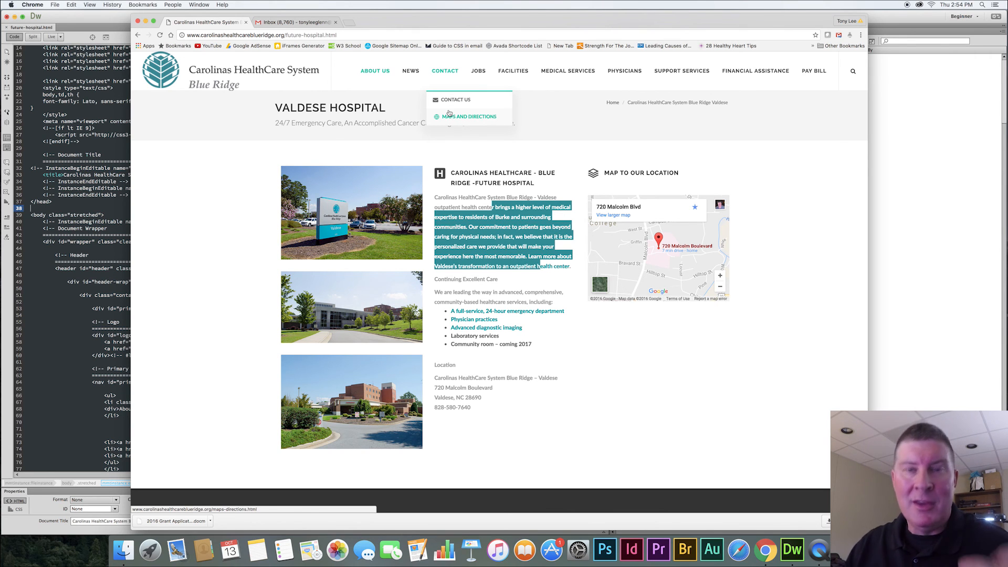
{"action": "mouse_move", "coordinate": [450, 114]}
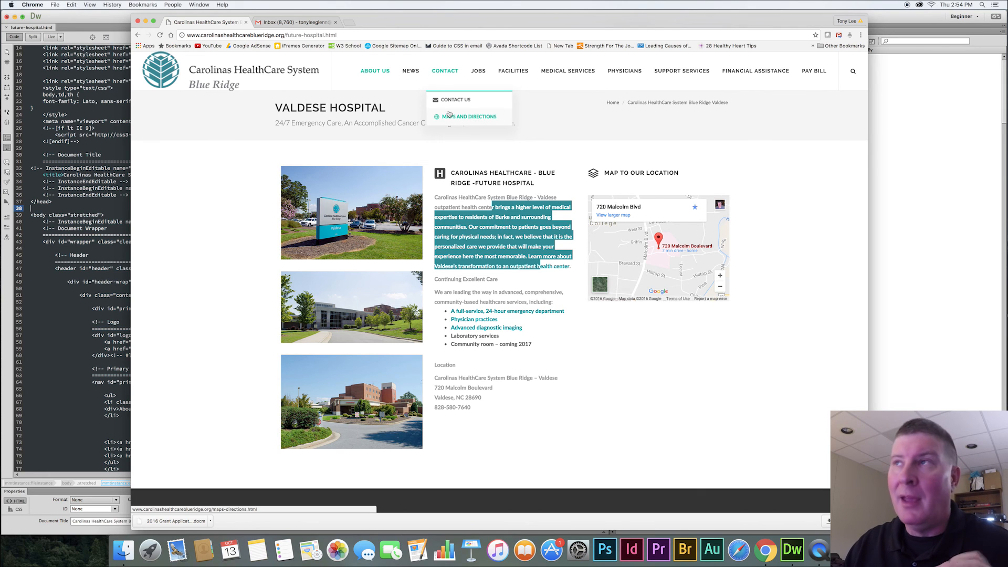